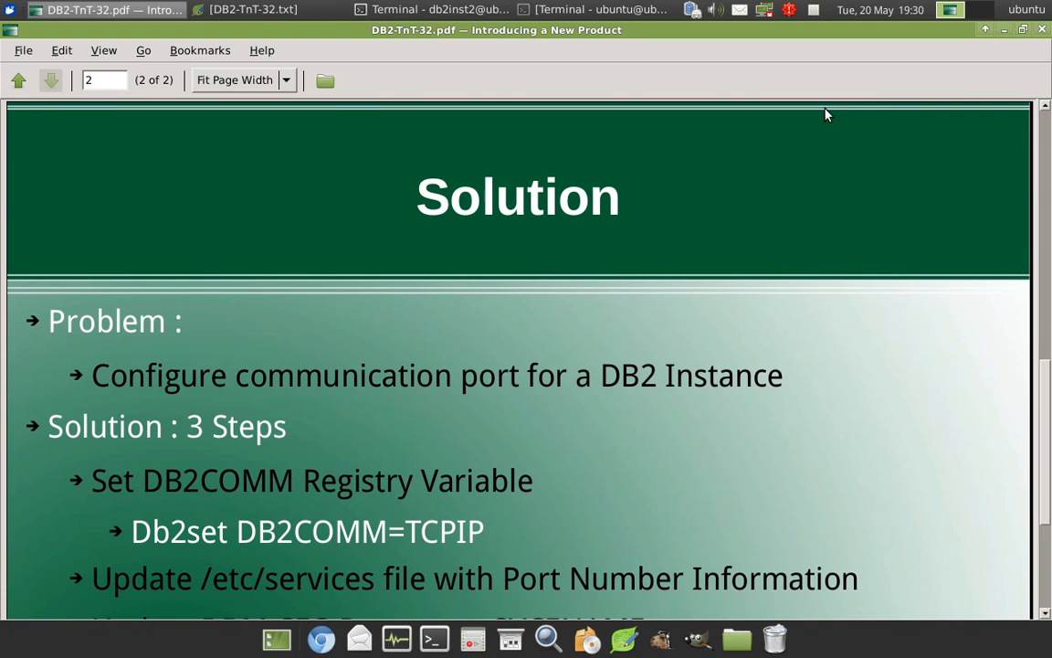
Bring the db2inst2 terminal to the front over the Document Viewer slide.
left_click(278, 11)
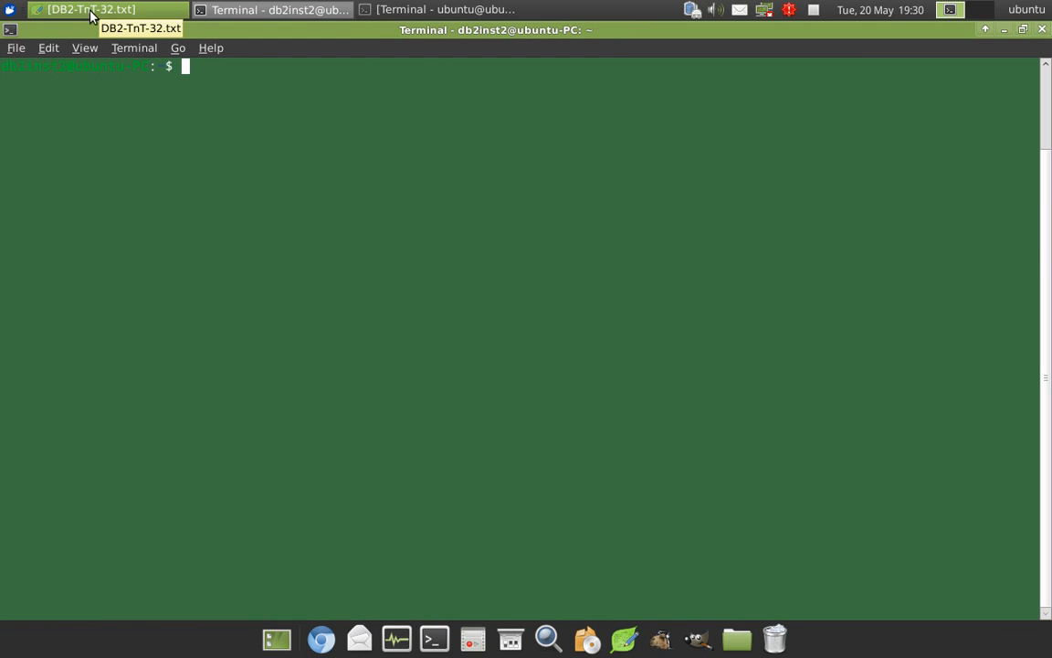
Run telnet localhost 47000 from the notes in the db2inst2 terminal; connection is refused.
left_click(92, 9)
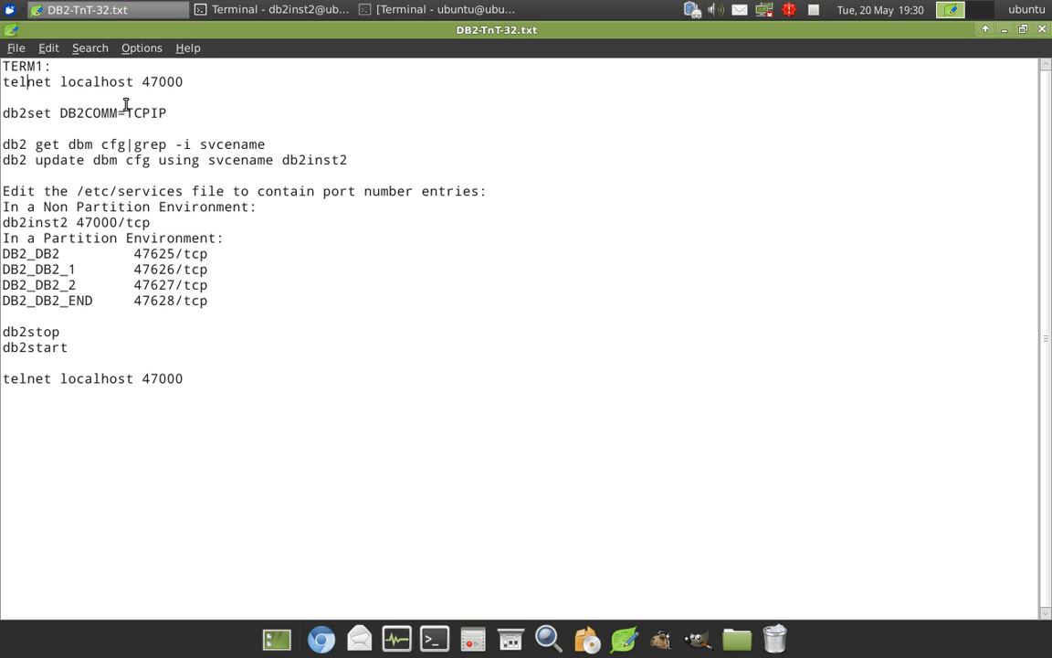
triple_click(92, 80)
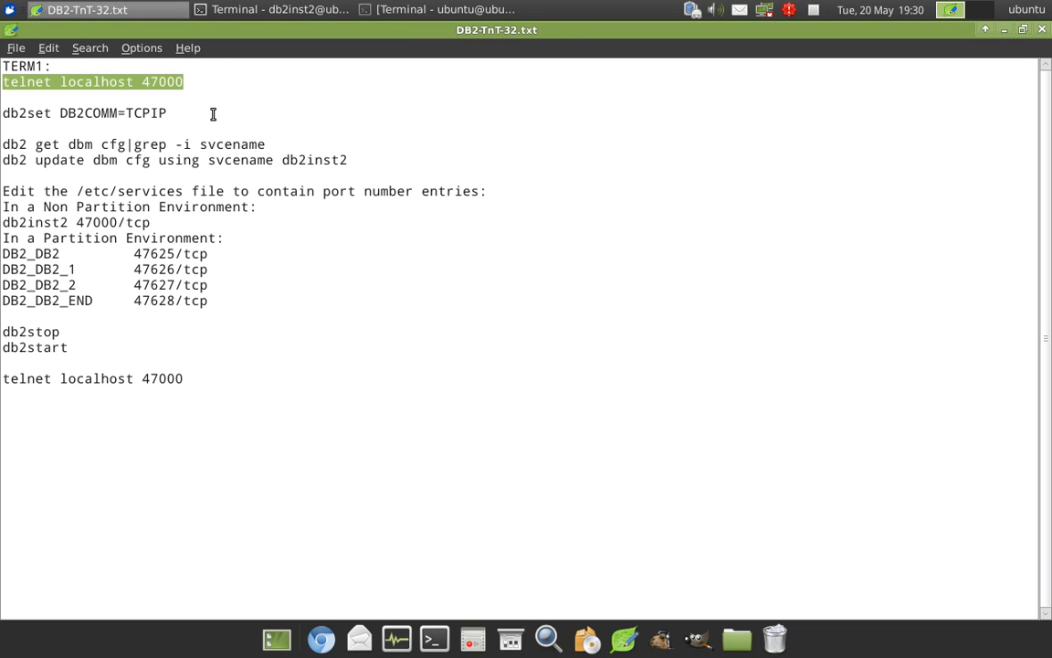
mouse_move(115, 110)
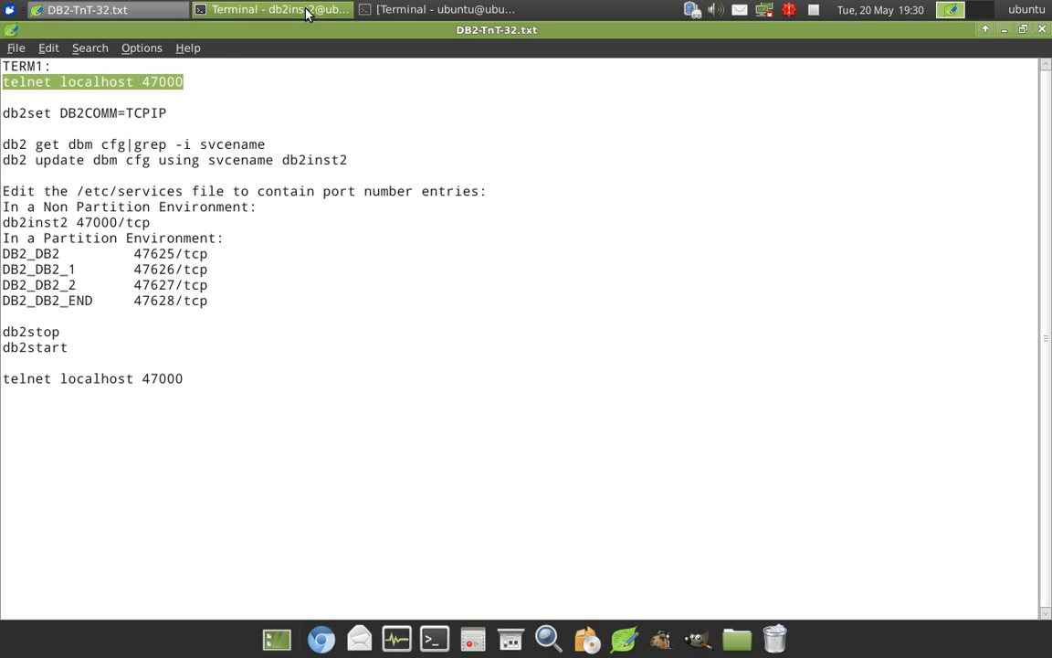
left_click(270, 10)
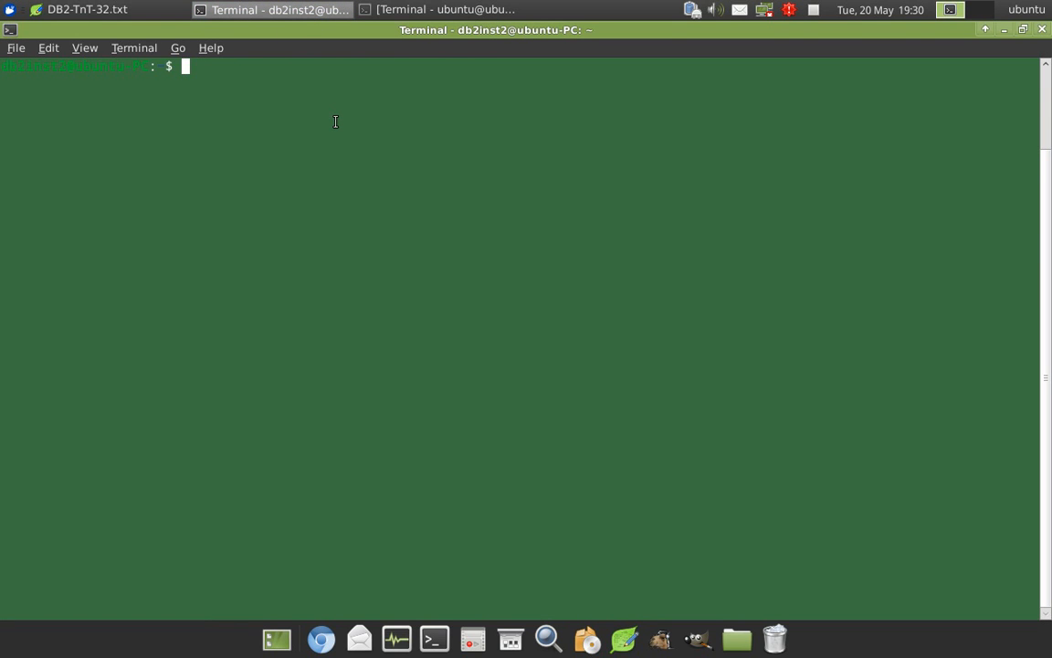
type("telnet localhost 47000")
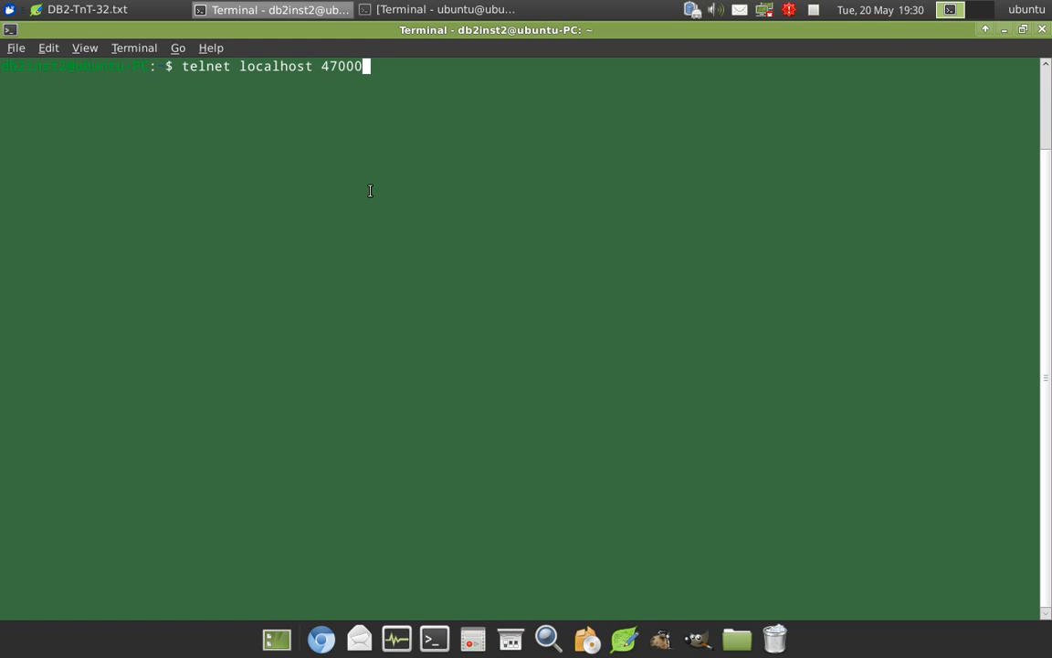
key("Return")
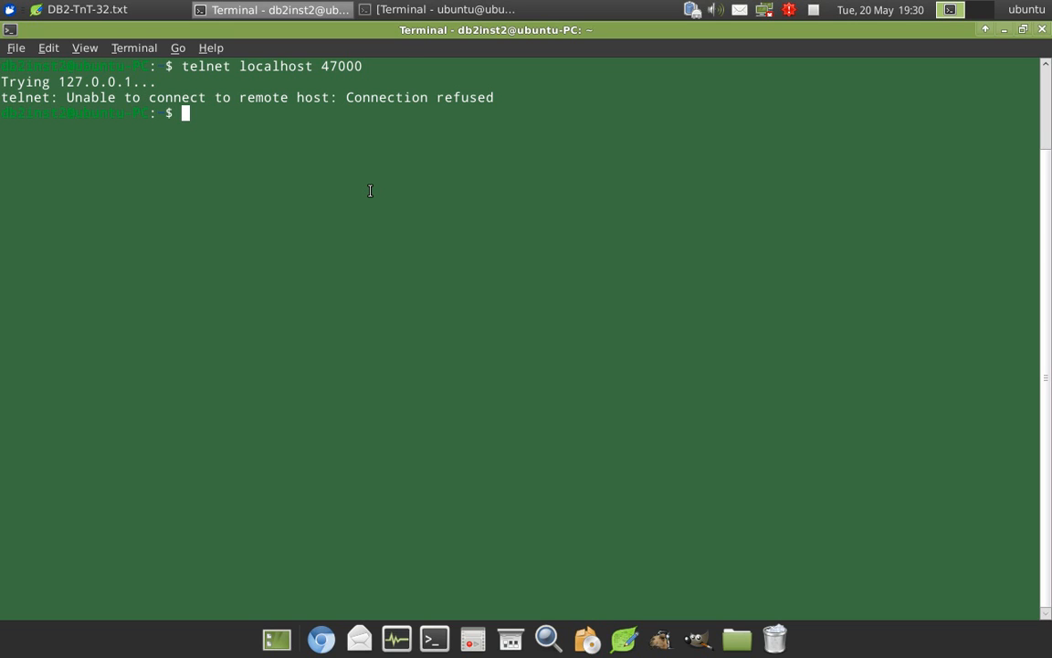
mouse_move(73, 9)
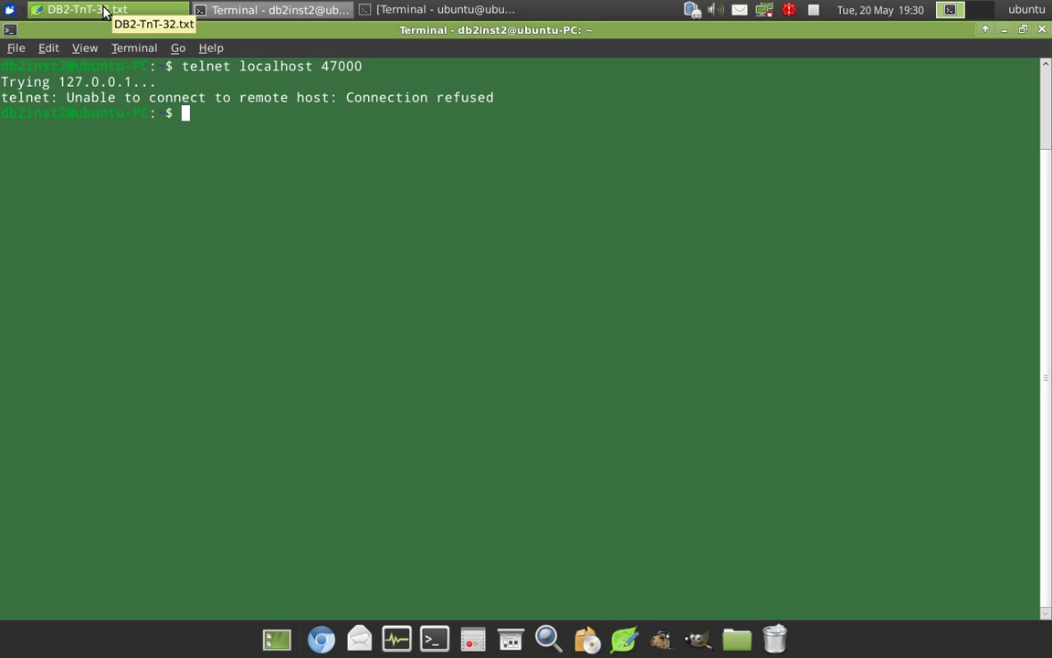
Confirm the current instance is db2inst2 with db2 get instance.
left_click(91, 9)
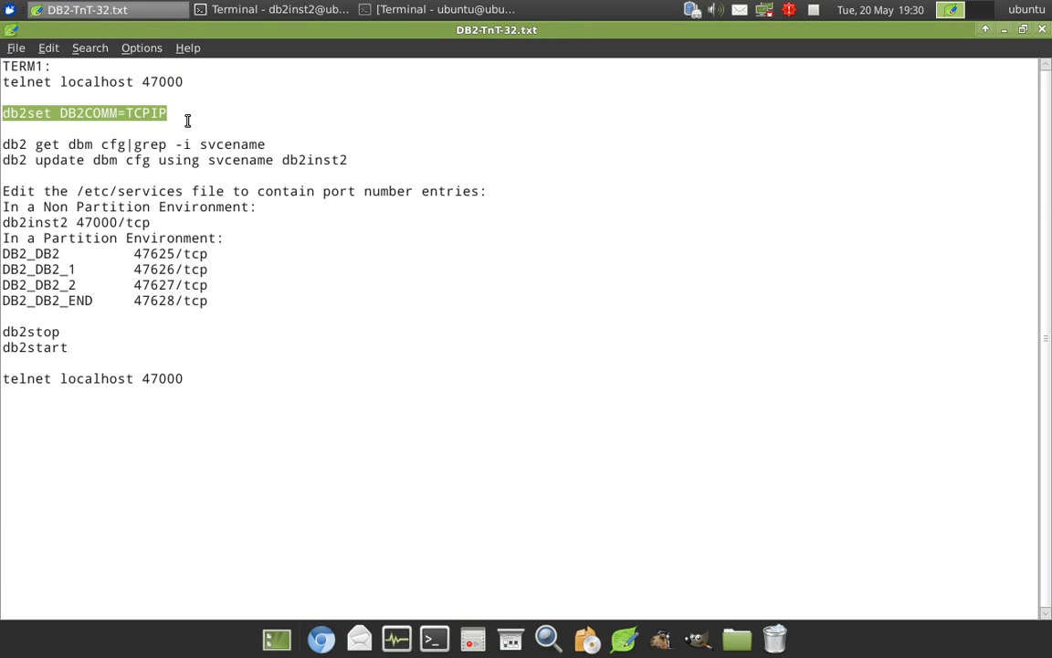
left_click(265, 9)
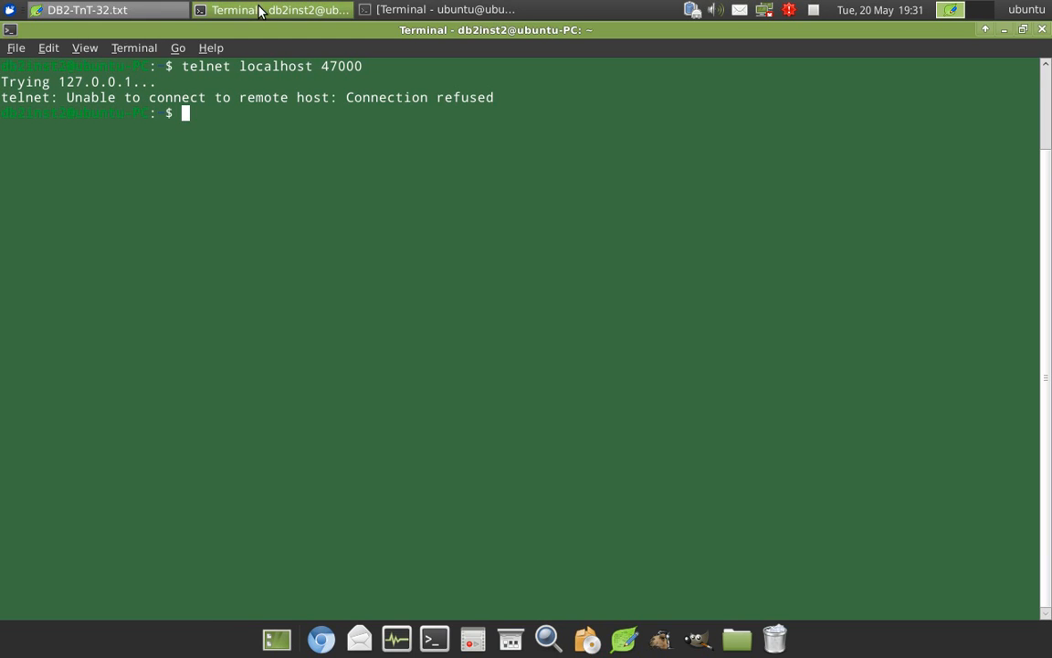
type("db2set DB2COMM=TCPIP")
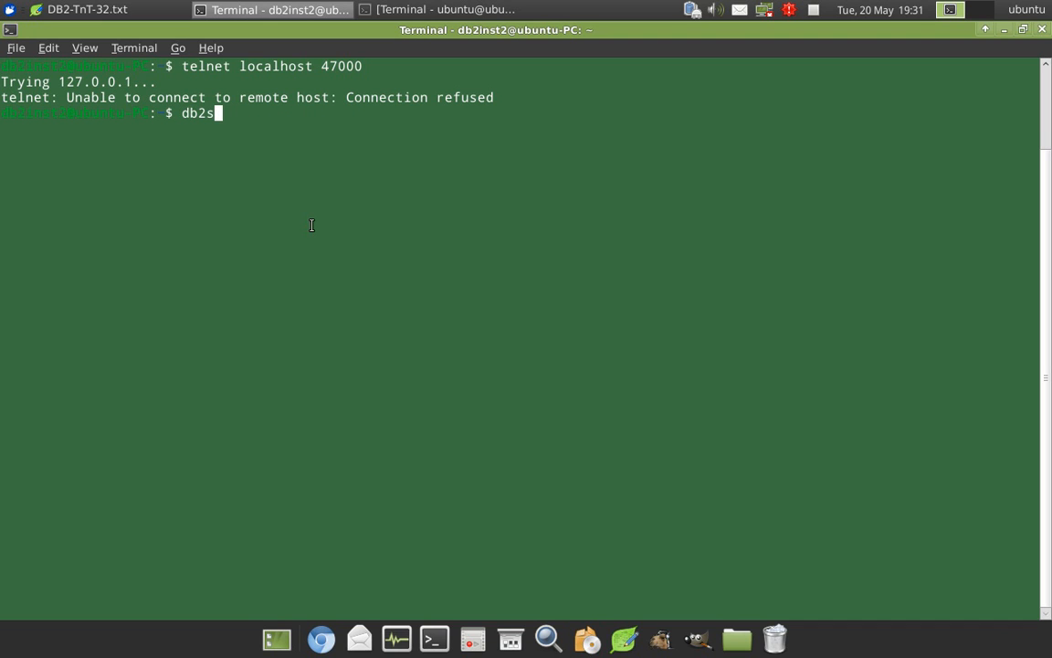
type("get instance")
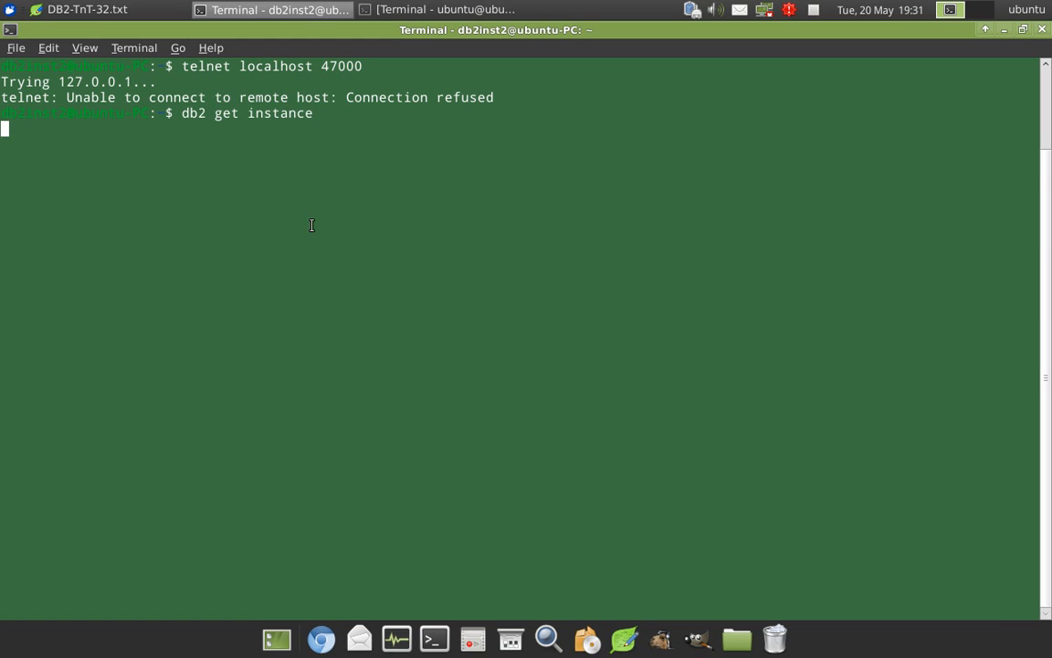
key("Return")
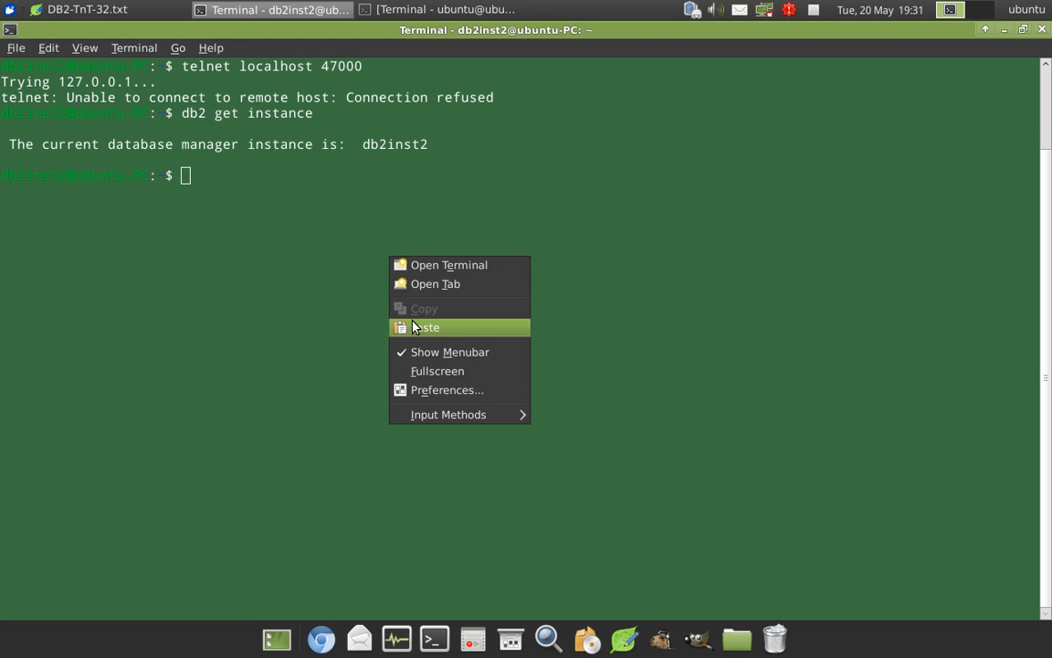
Set the DB2COMM registry variable to TCPIP with db2set, then return to the notes.
left_click(424, 327)
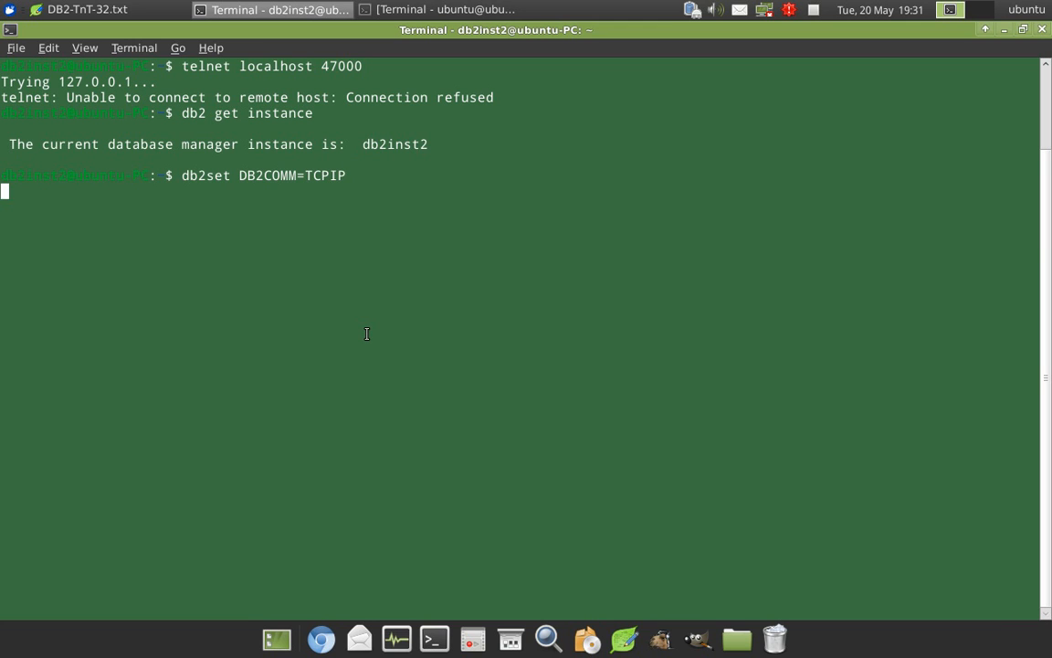
key("Return")
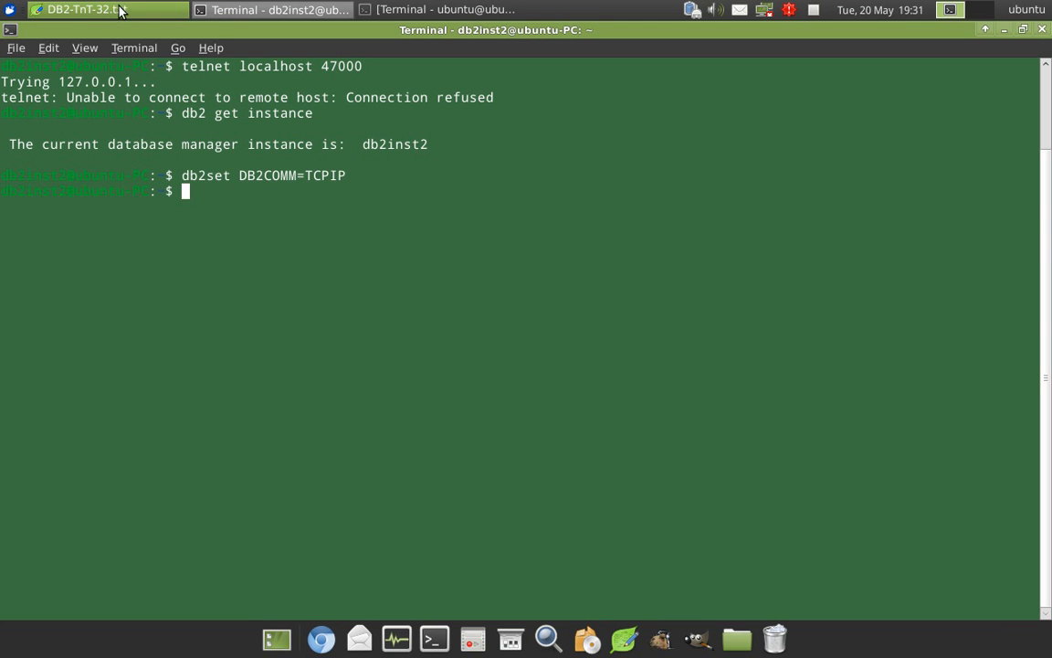
left_click(87, 9)
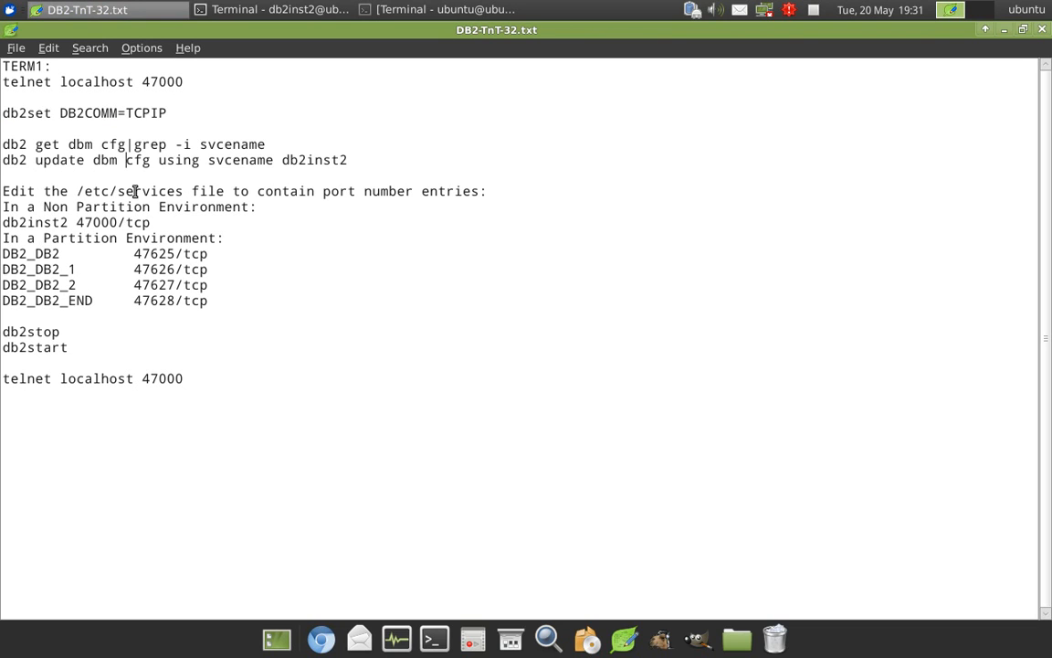
Run db2 get dbm cfg | grep -i svcename, showing an empty TCP/IP service name.
triple_click(131, 144)
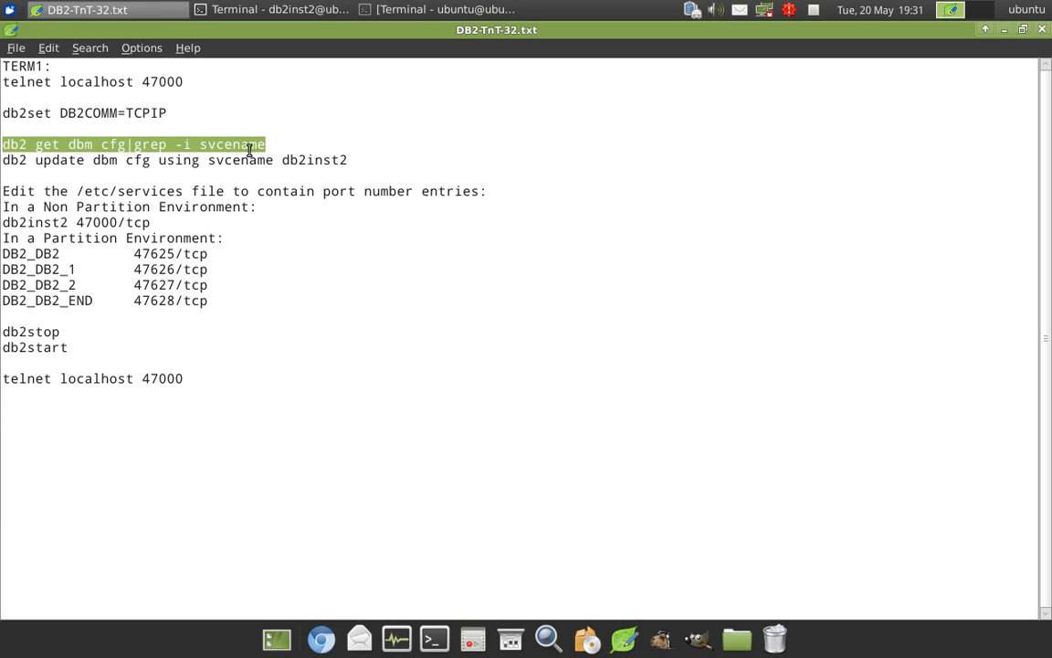
left_click(274, 9)
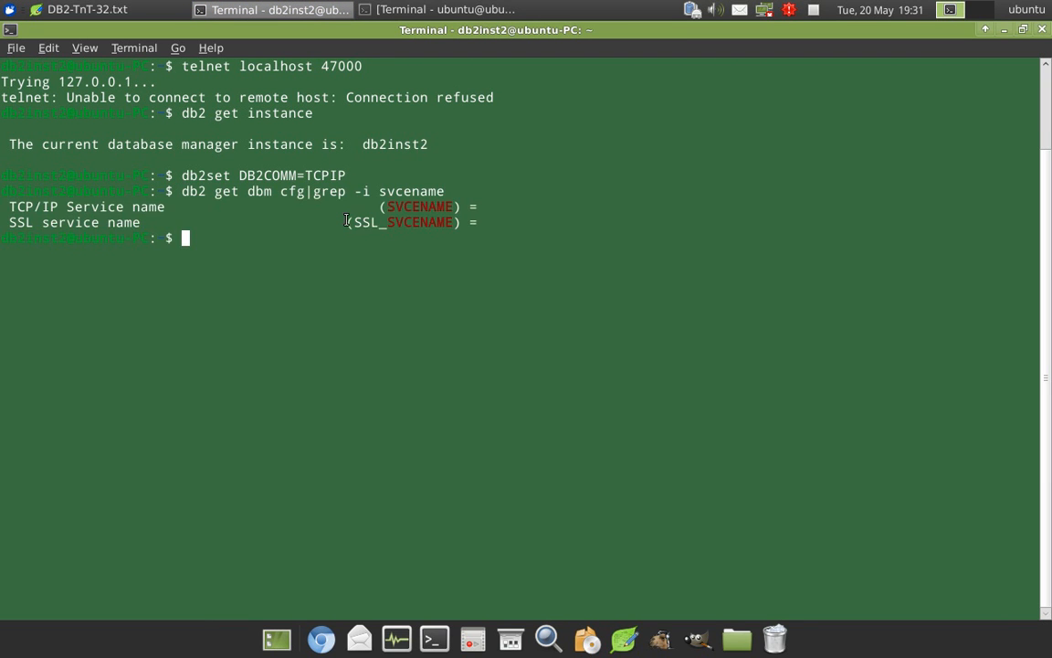
mouse_move(156, 84)
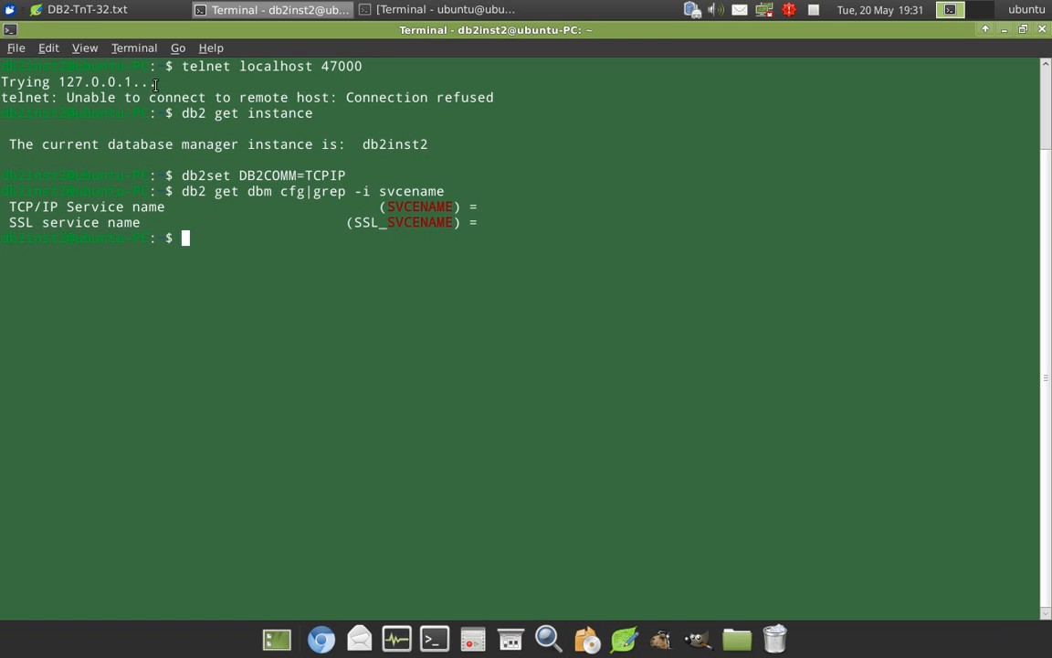
left_click(92, 10)
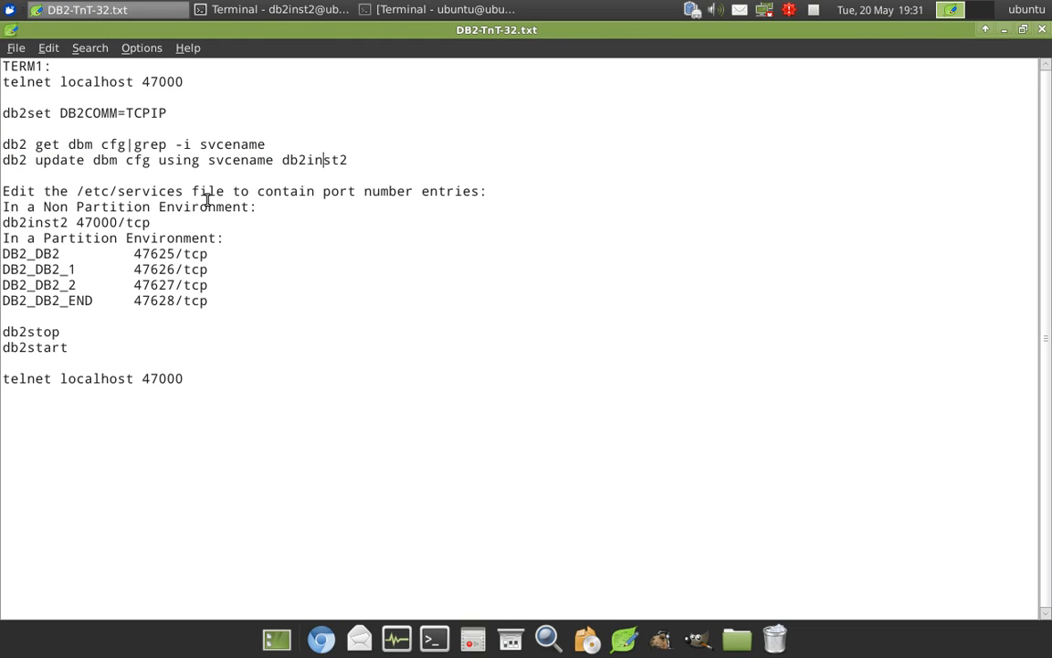
Edit the notes' update line to db2_inst2 and run it, setting svcename to db2_inst2.
type("_")
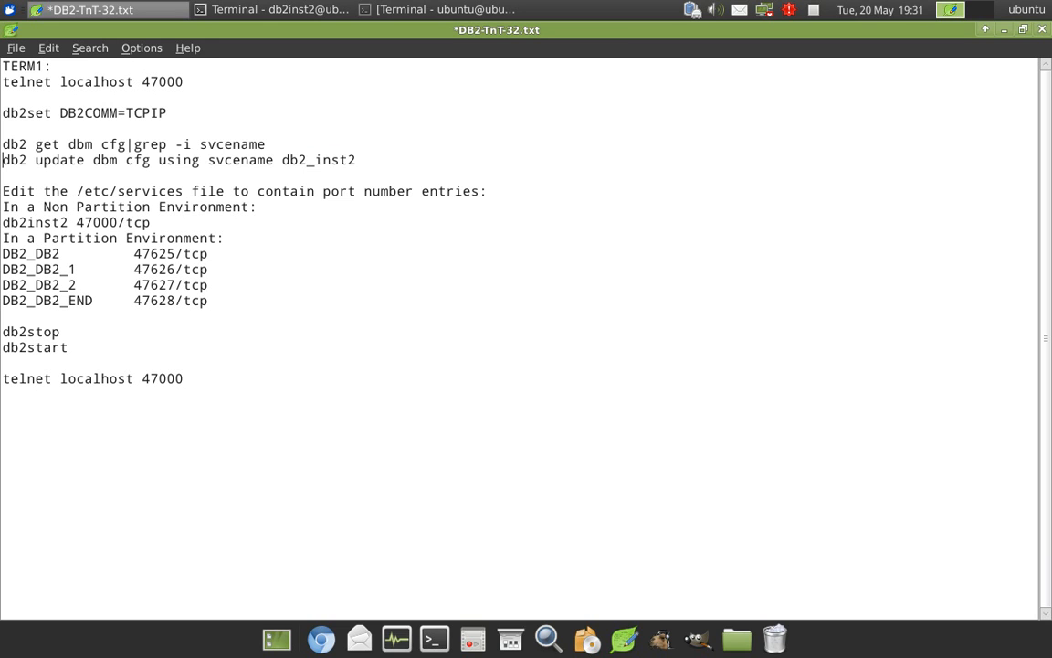
triple_click(179, 161)
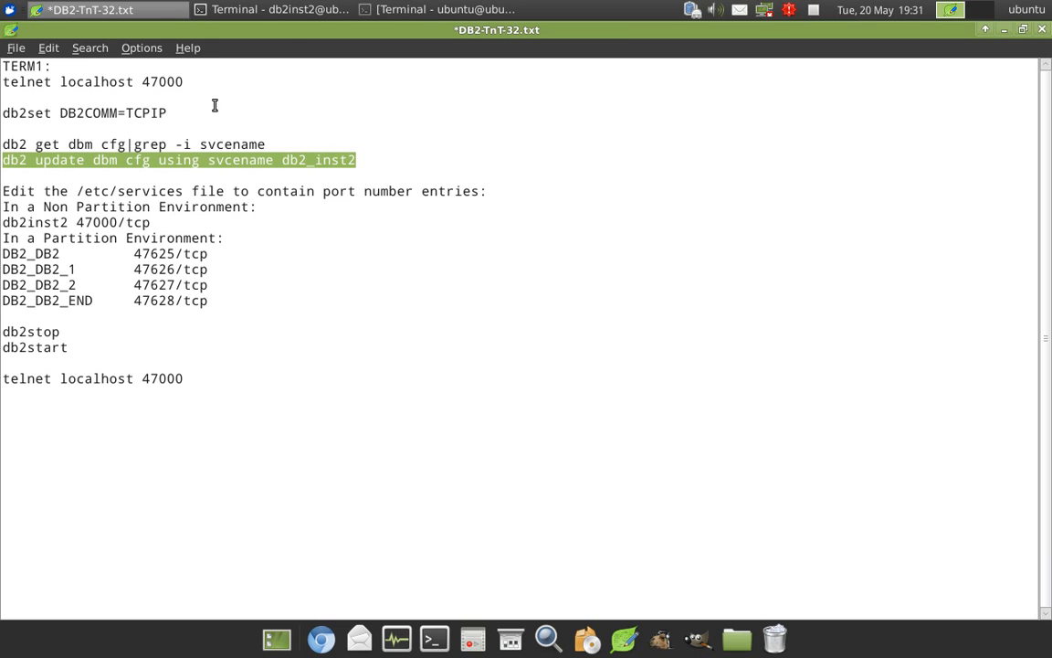
left_click(271, 9)
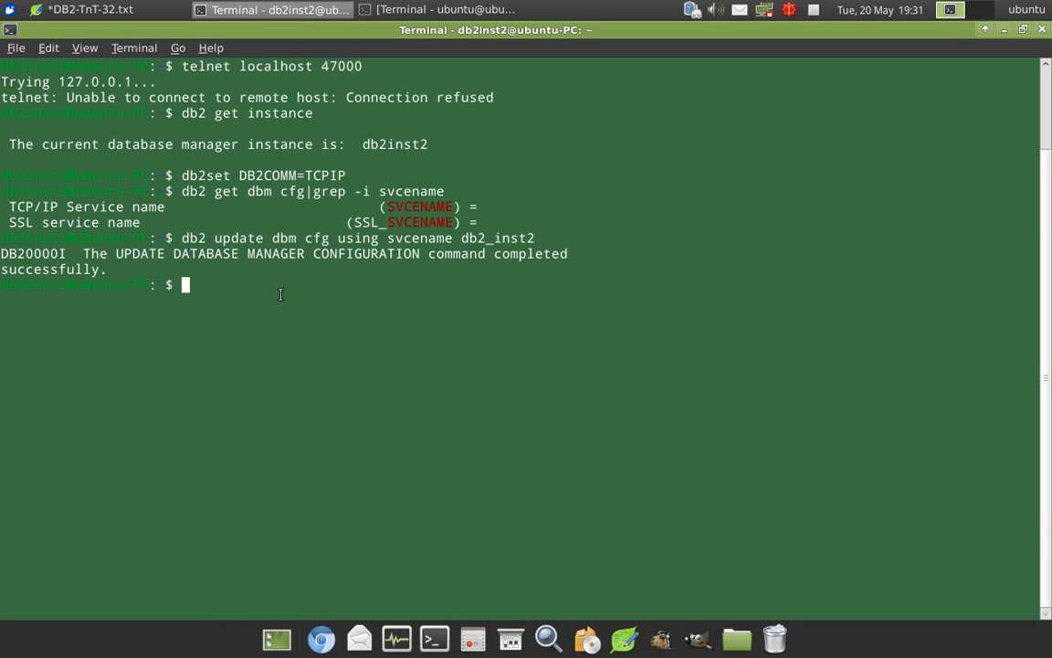
left_click(88, 11)
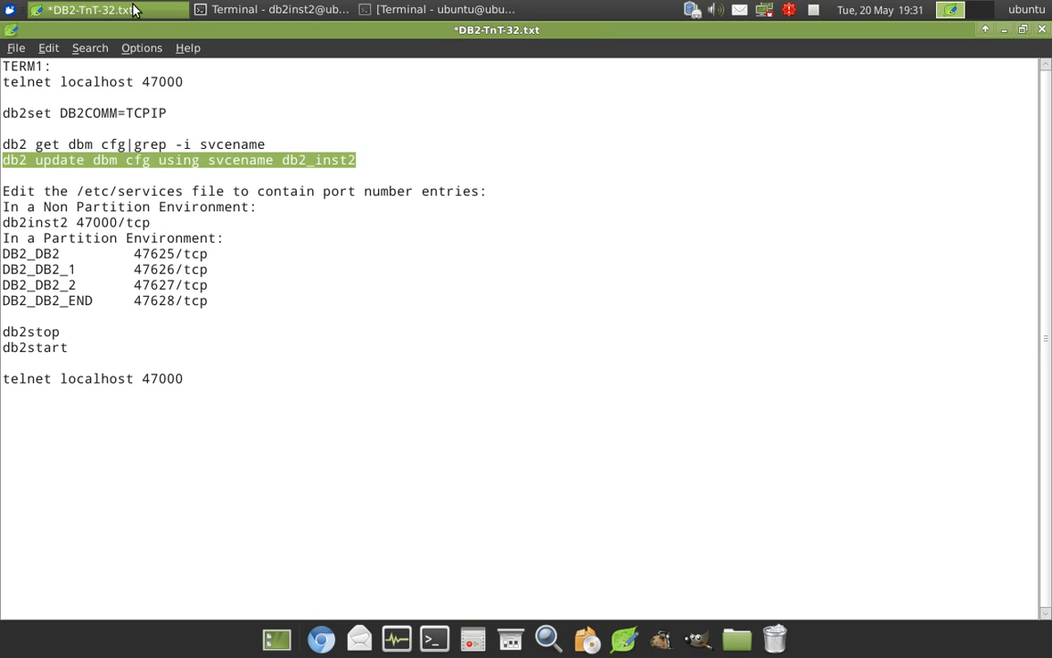
Save the notes and become root with sudo su - in the other terminal tab.
key("ctrl+s")
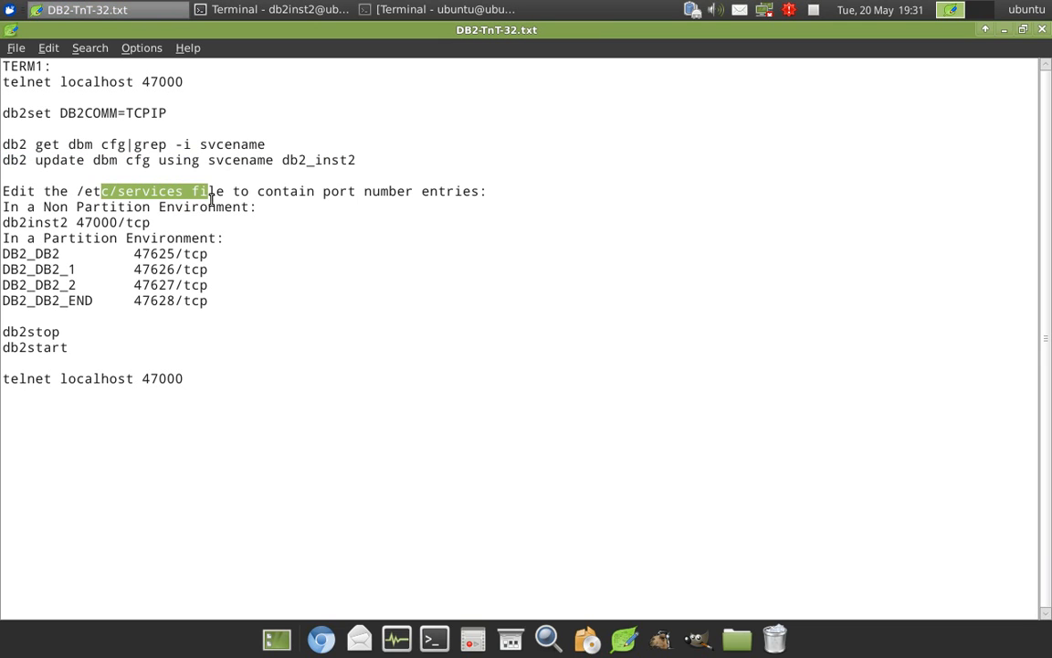
left_click(446, 9)
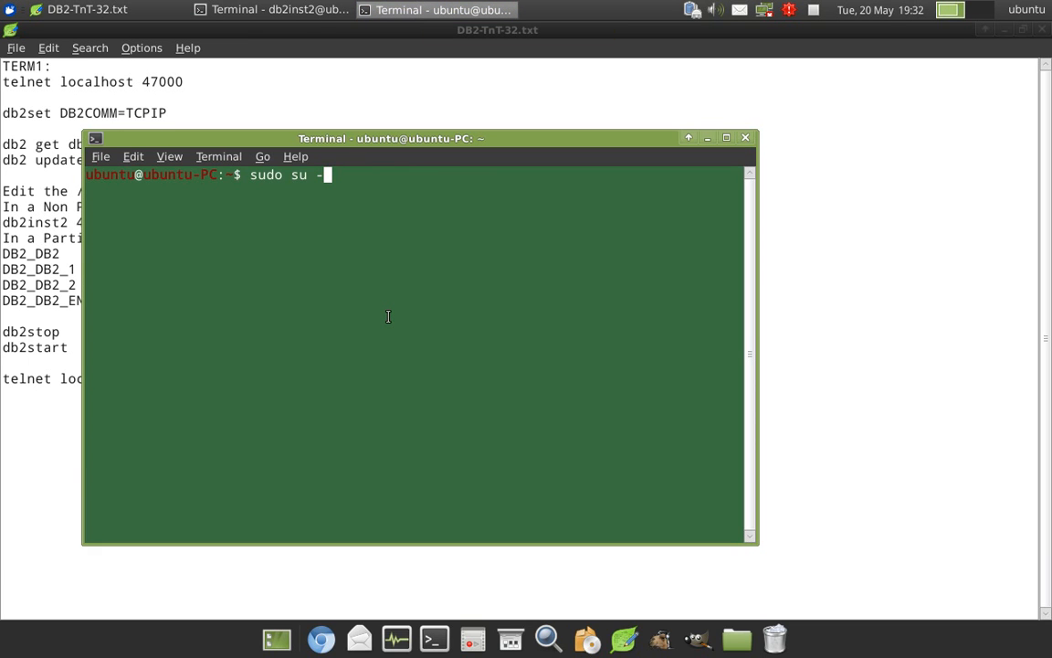
key("Return")
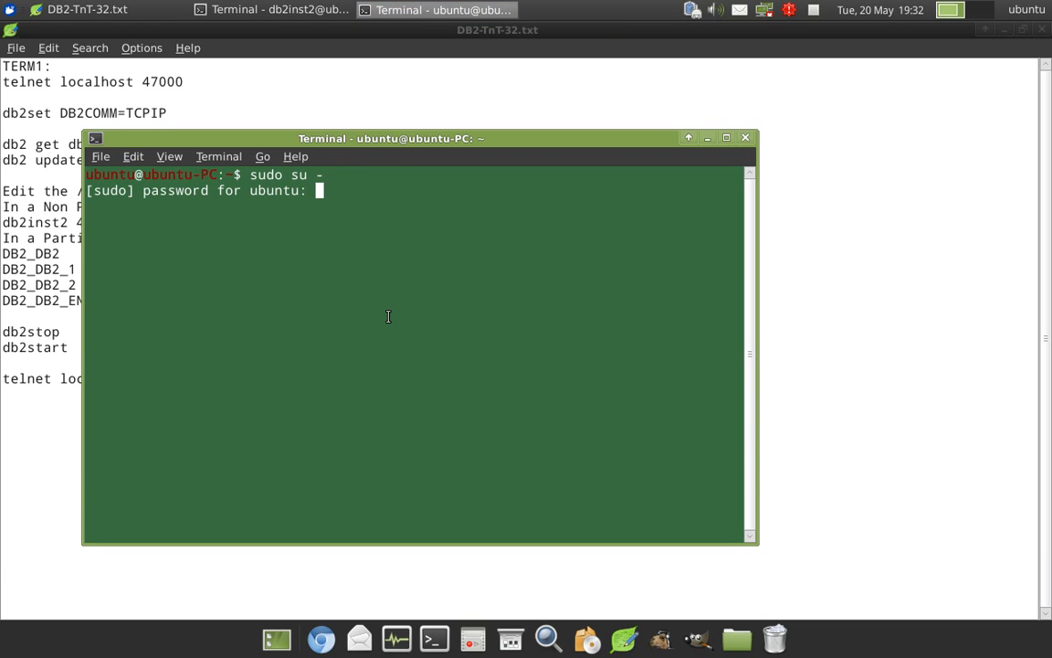
key("Return")
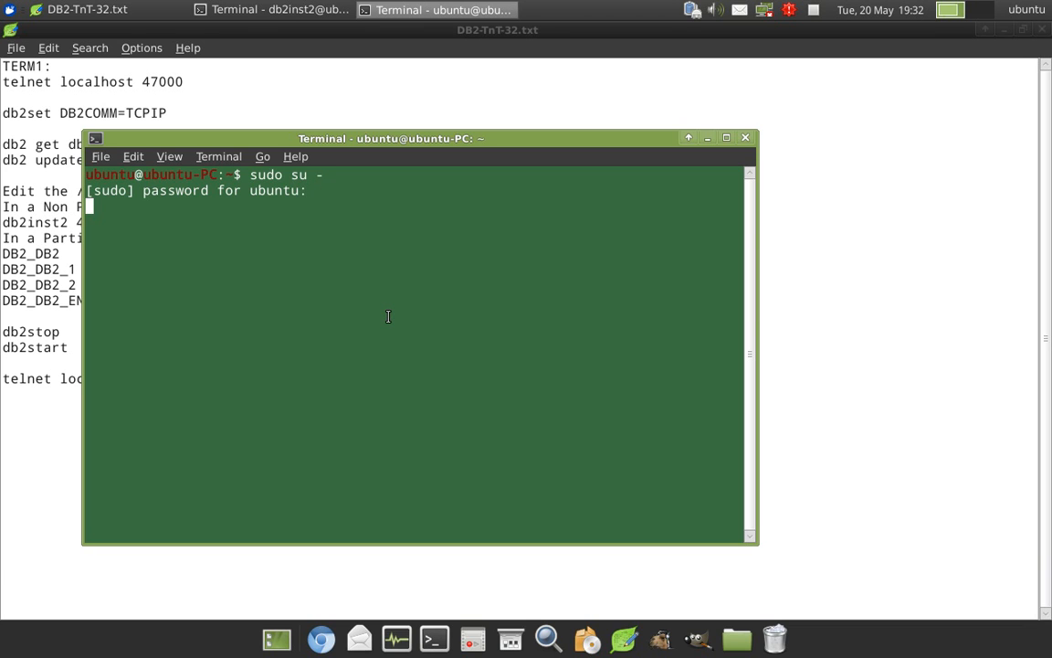
key("Return")
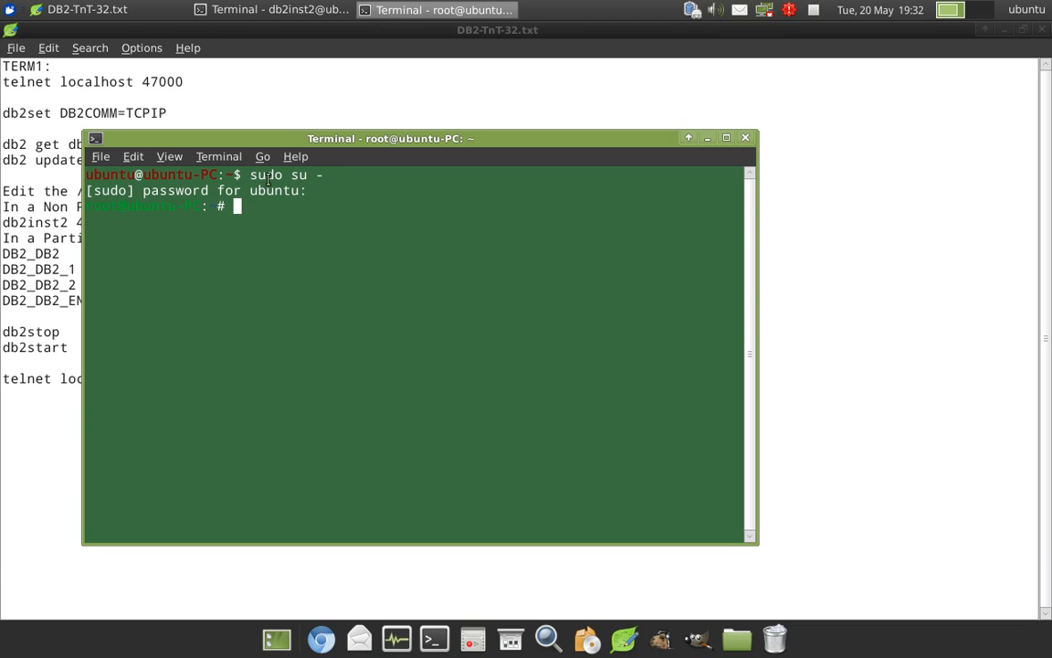
mouse_move(325, 260)
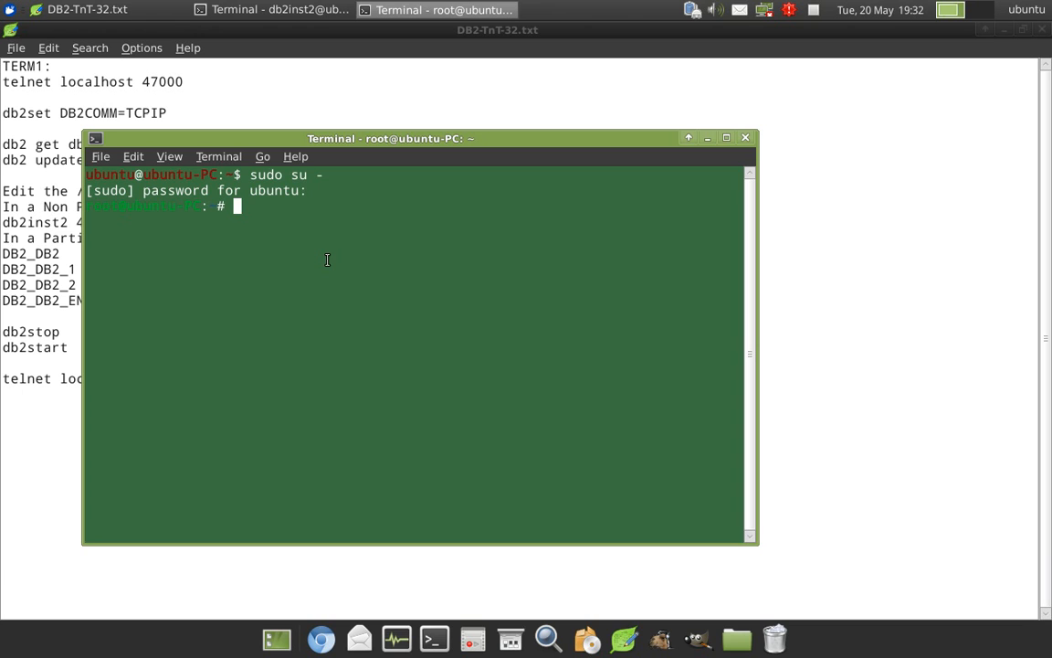
Maximize the terminal and load /etc/services in vi.
left_click(727, 139)
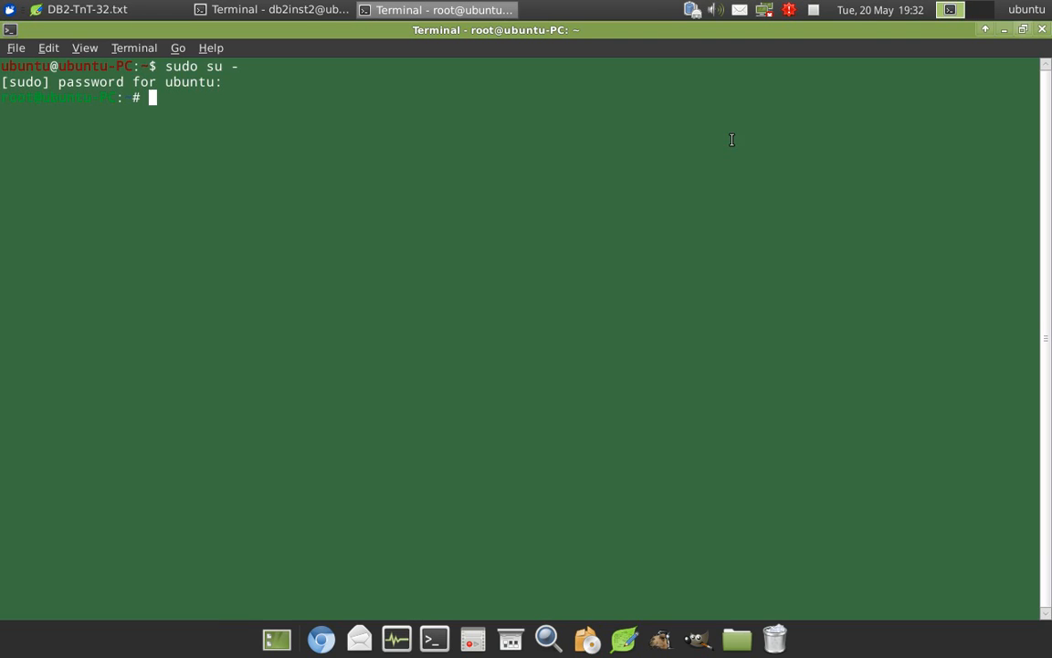
type("vi")
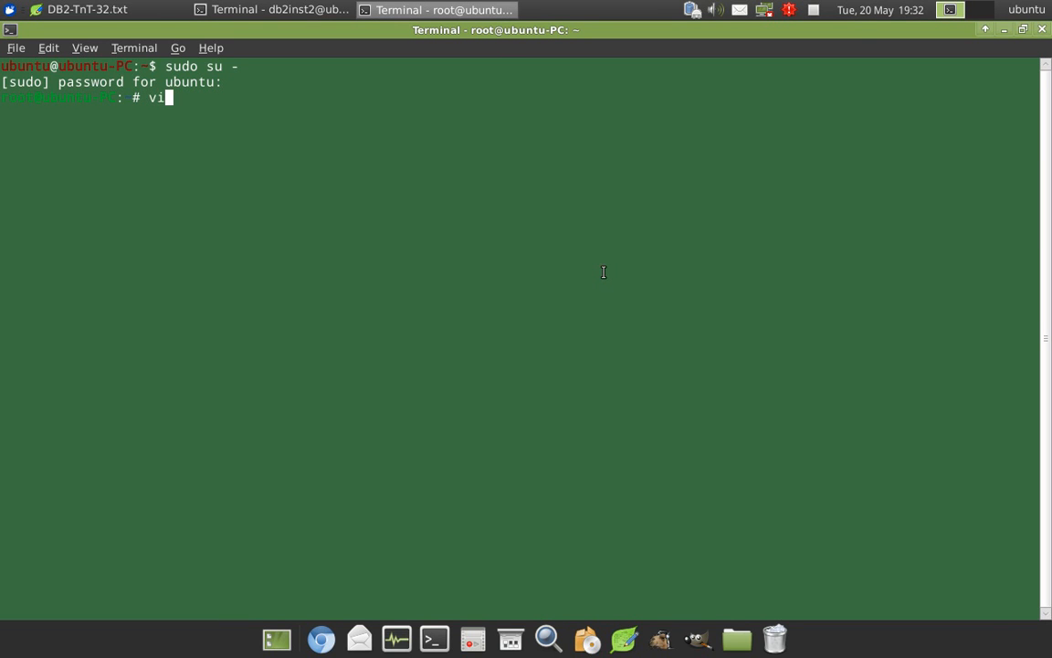
type("/etc")
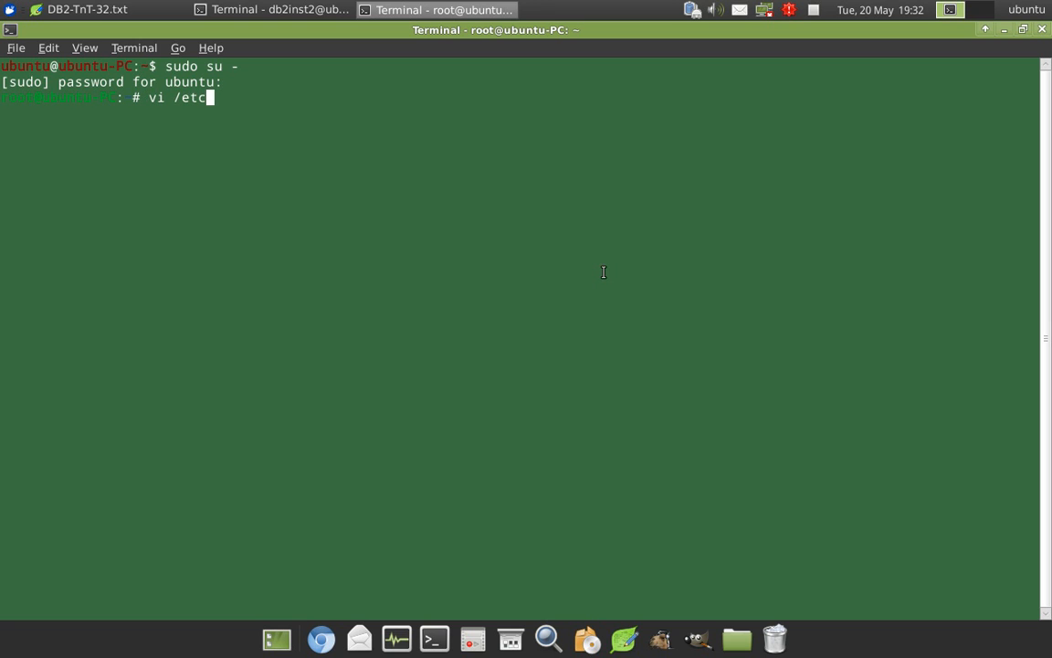
type("/services")
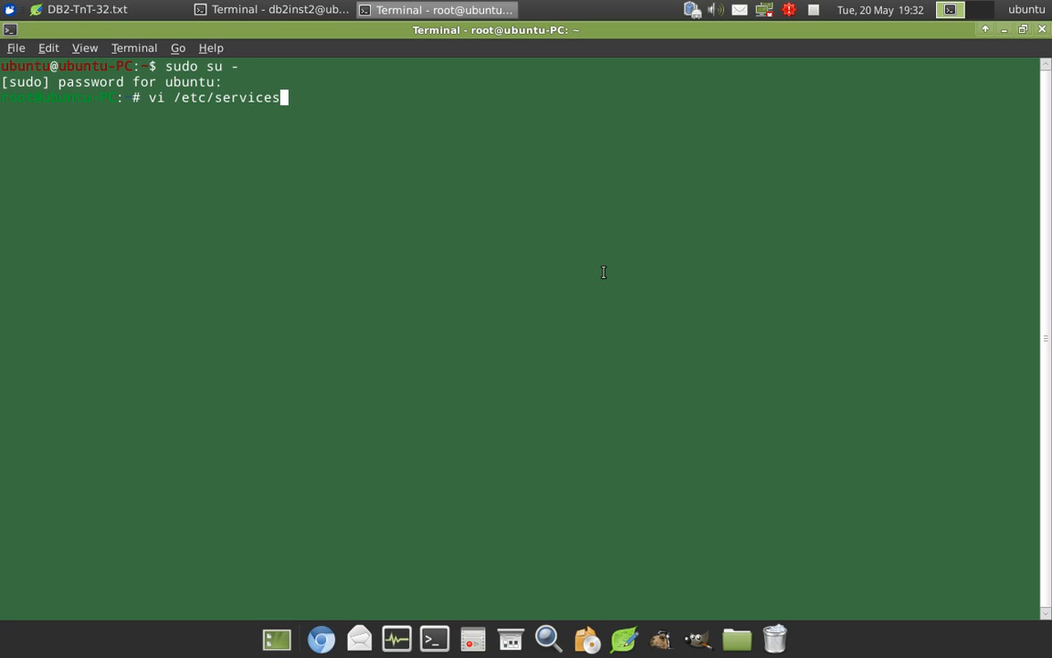
key("Return")
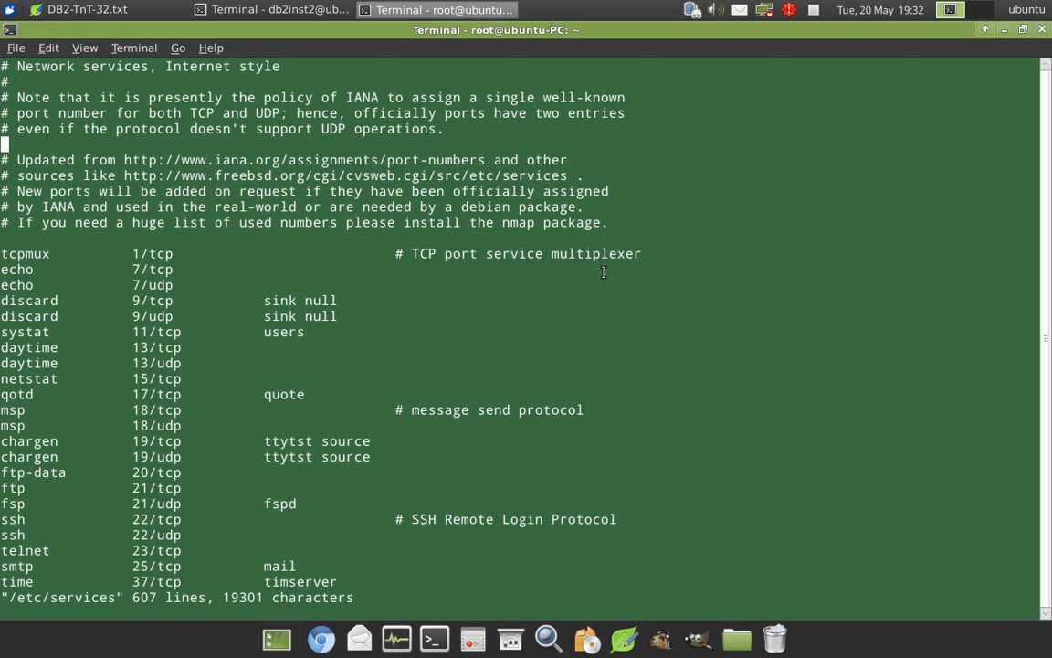
Add the line db2_inst2 47000/tcp under Local services at the end of /etc/services.
scroll("down", 3)
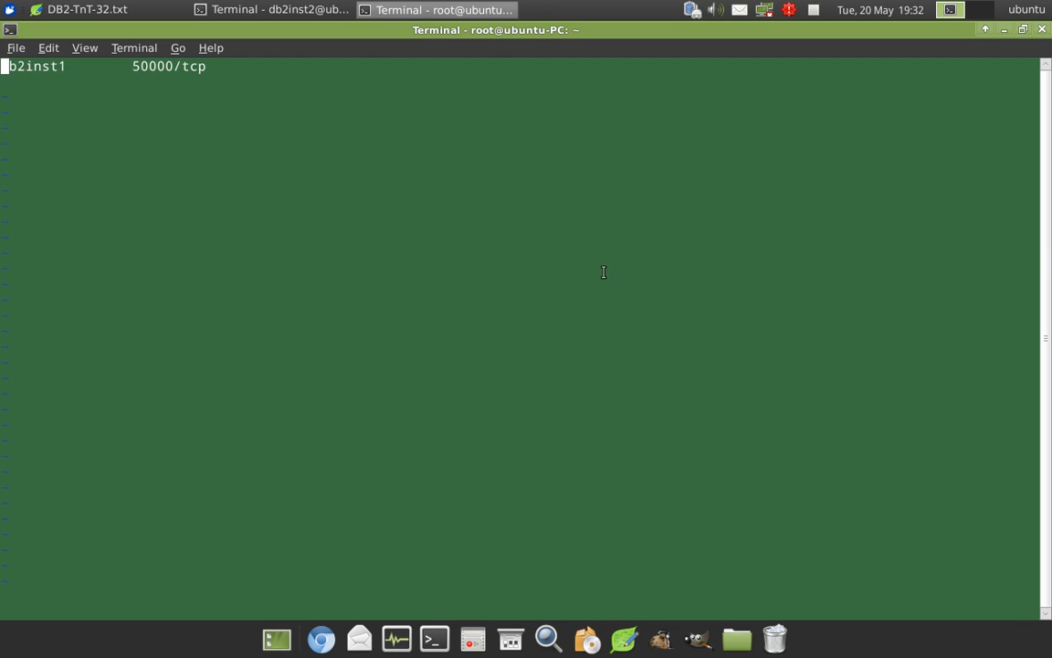
scroll("up", 3)
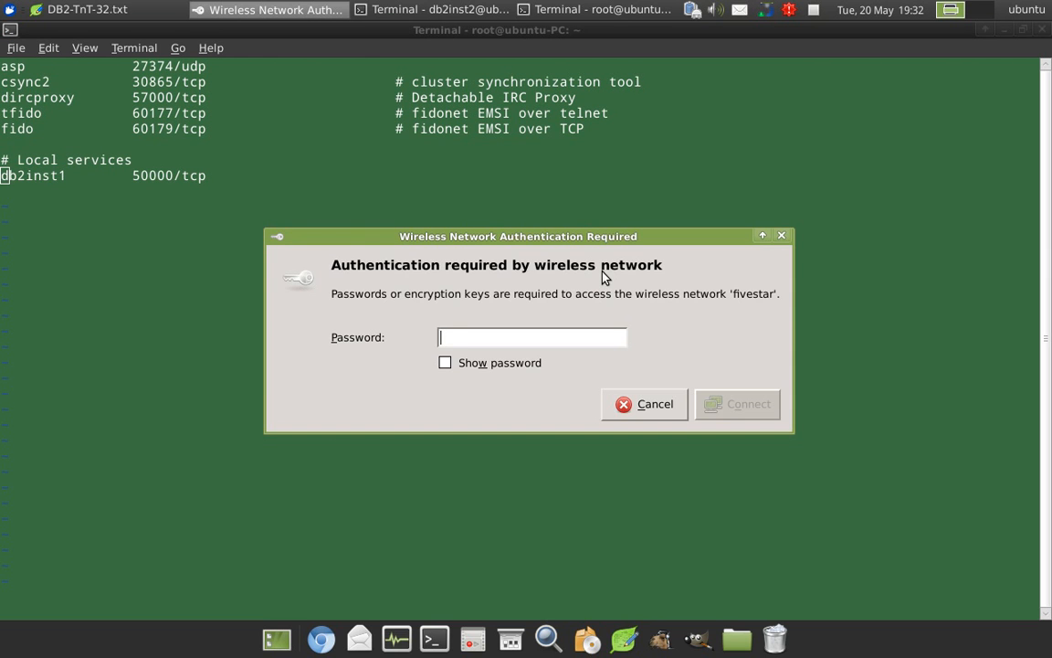
left_click(643, 404)
type("db2_ins")
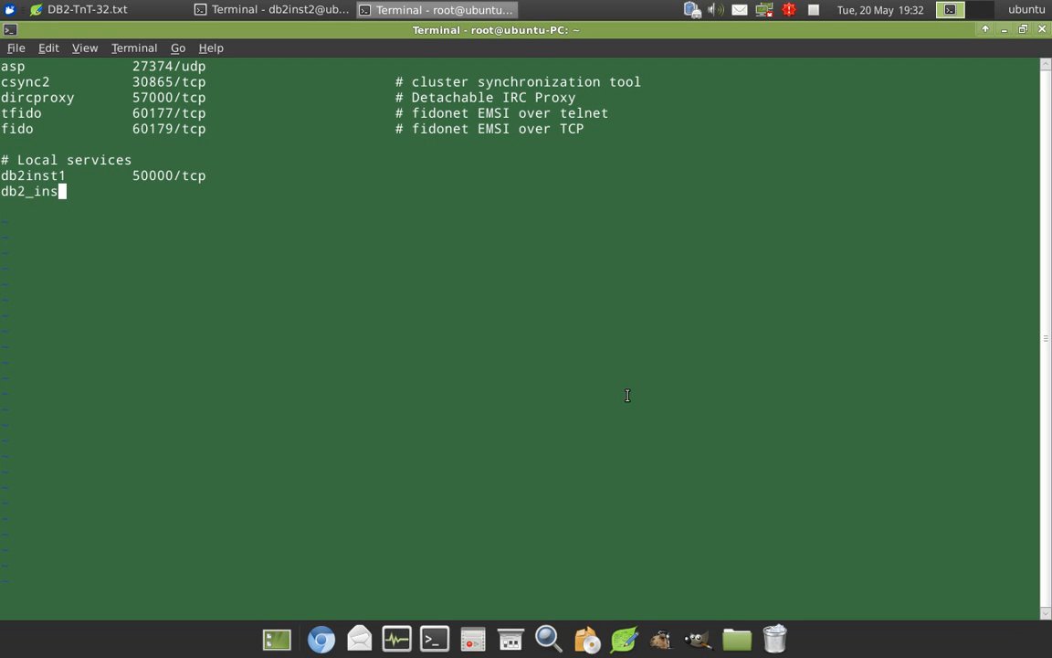
type("t2")
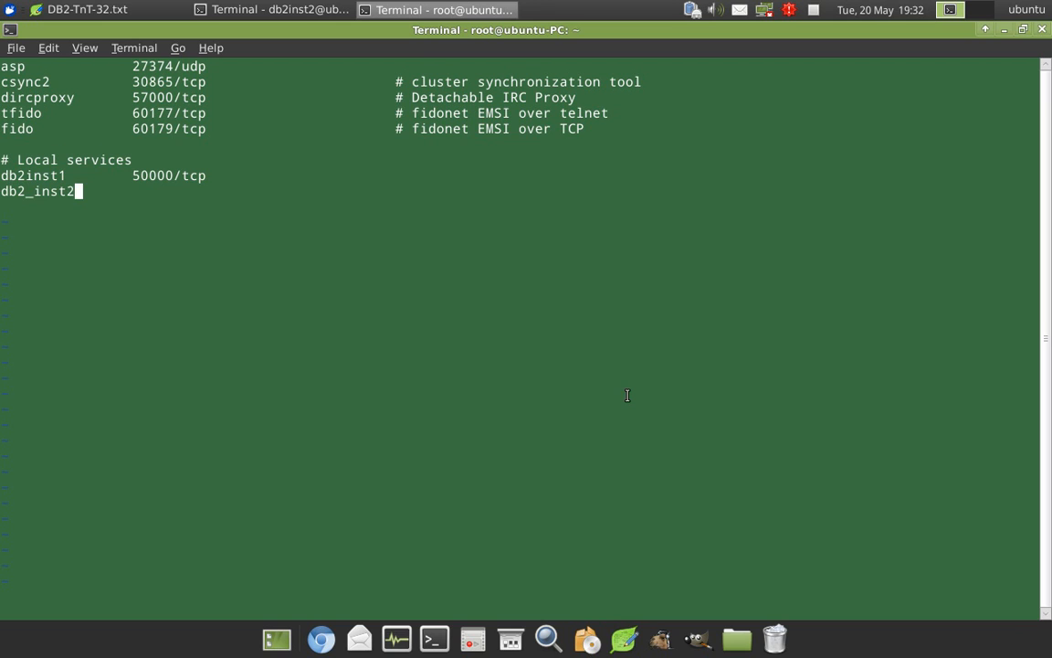
key("Tab")
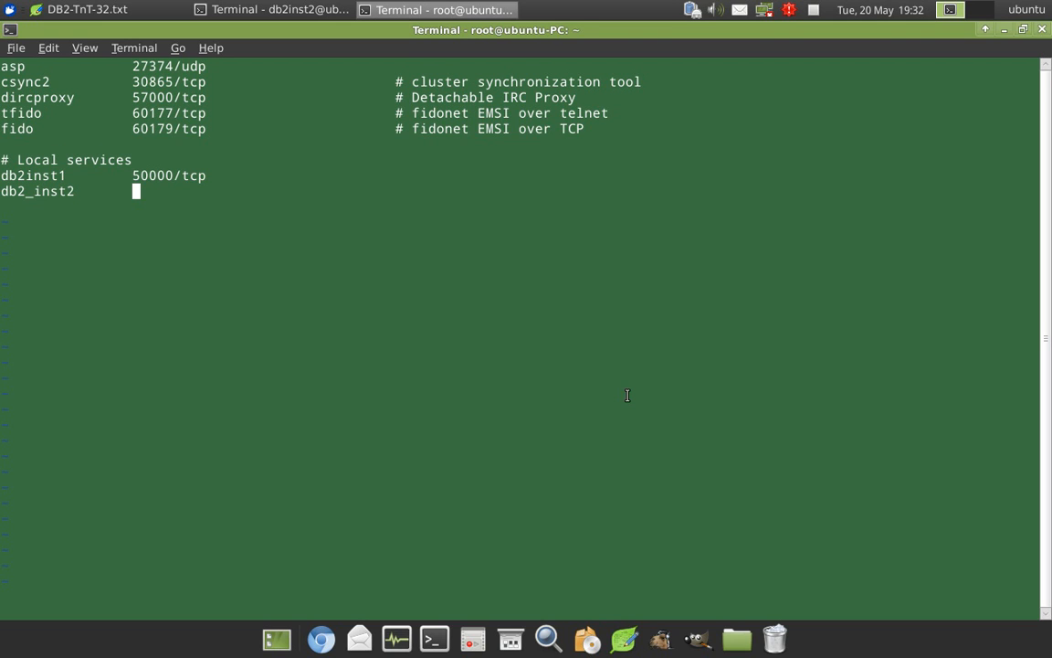
type("4")
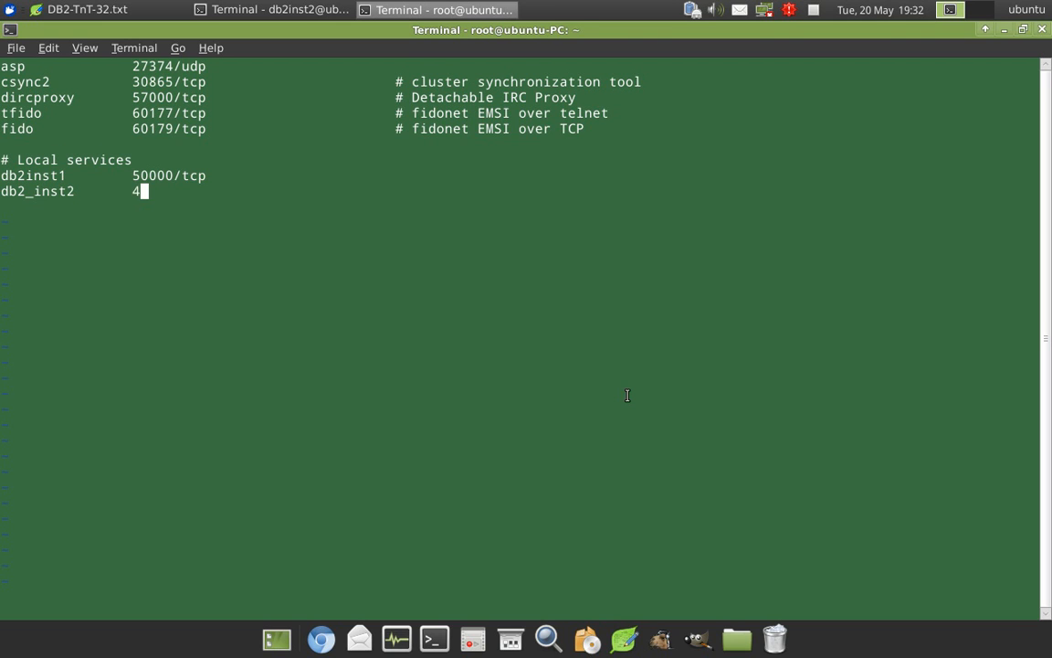
type("7000/")
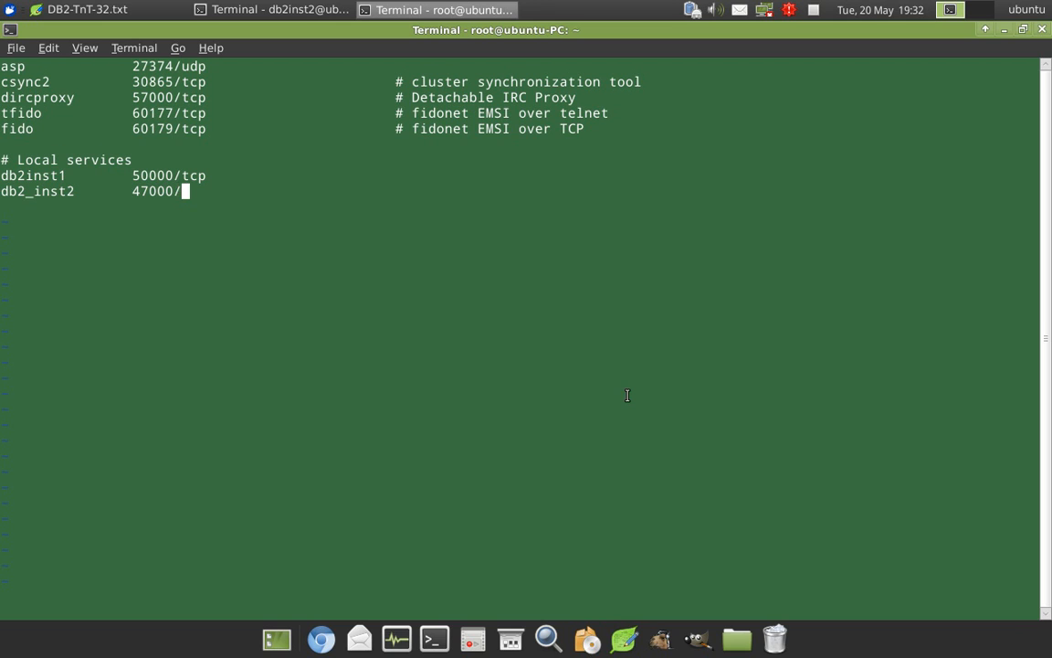
type("tcp")
left_click(520, 597)
type(":")
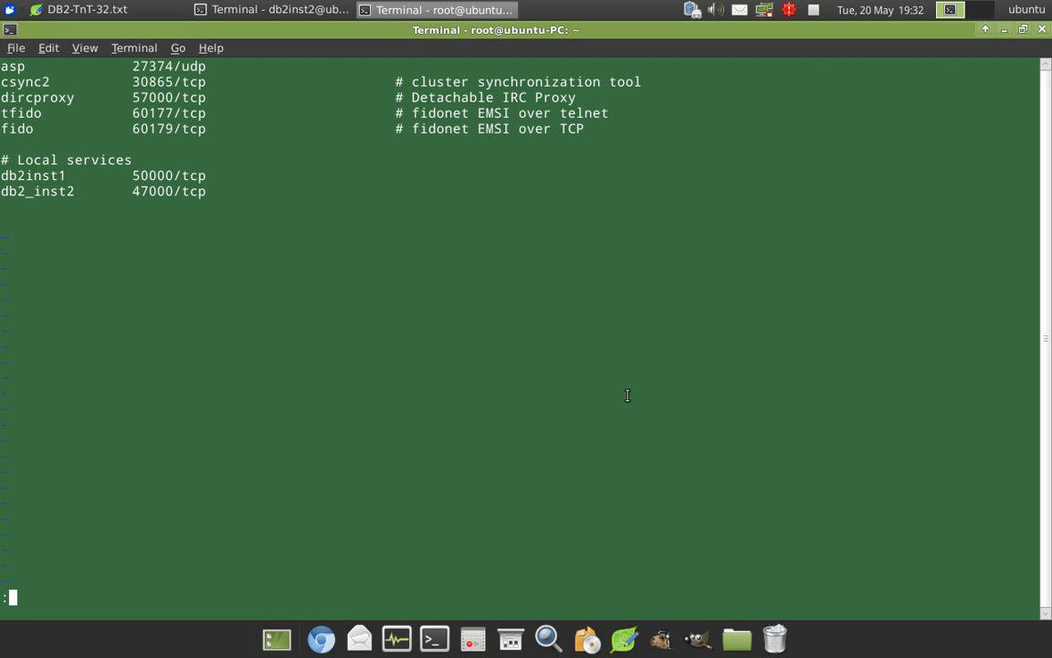
Save the services file with :wq! and return to the setup notes.
type("wq!")
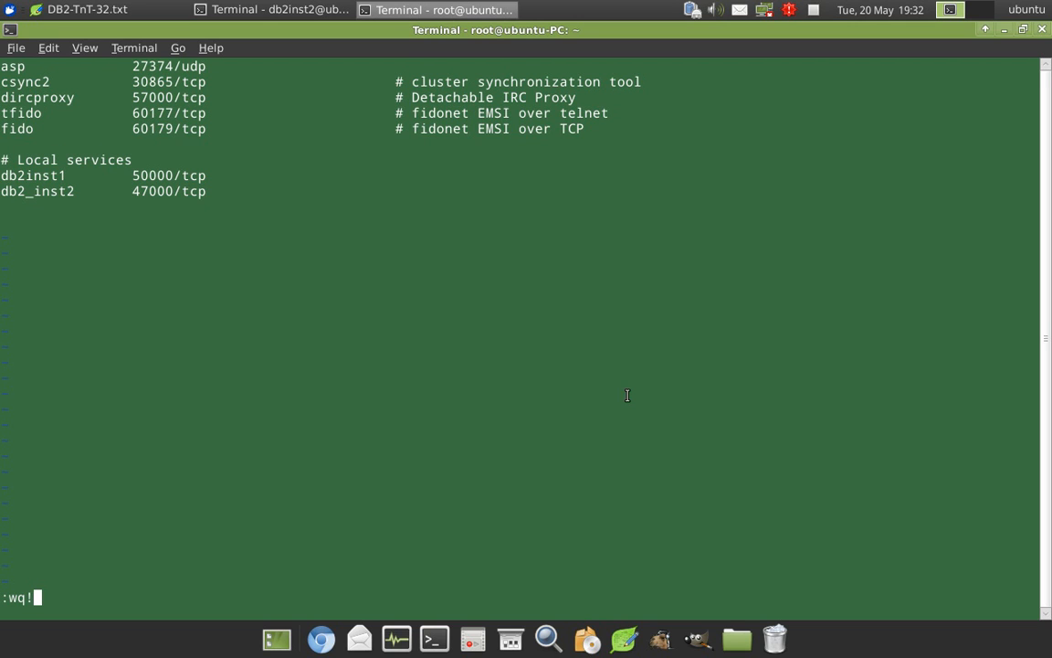
key("Return")
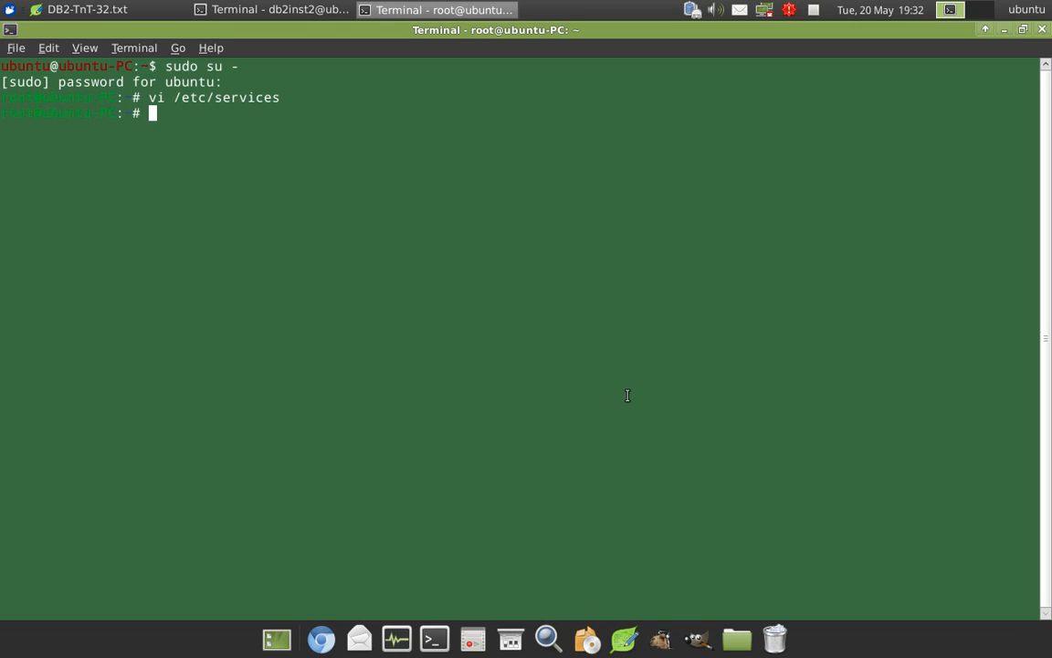
mouse_move(340, 210)
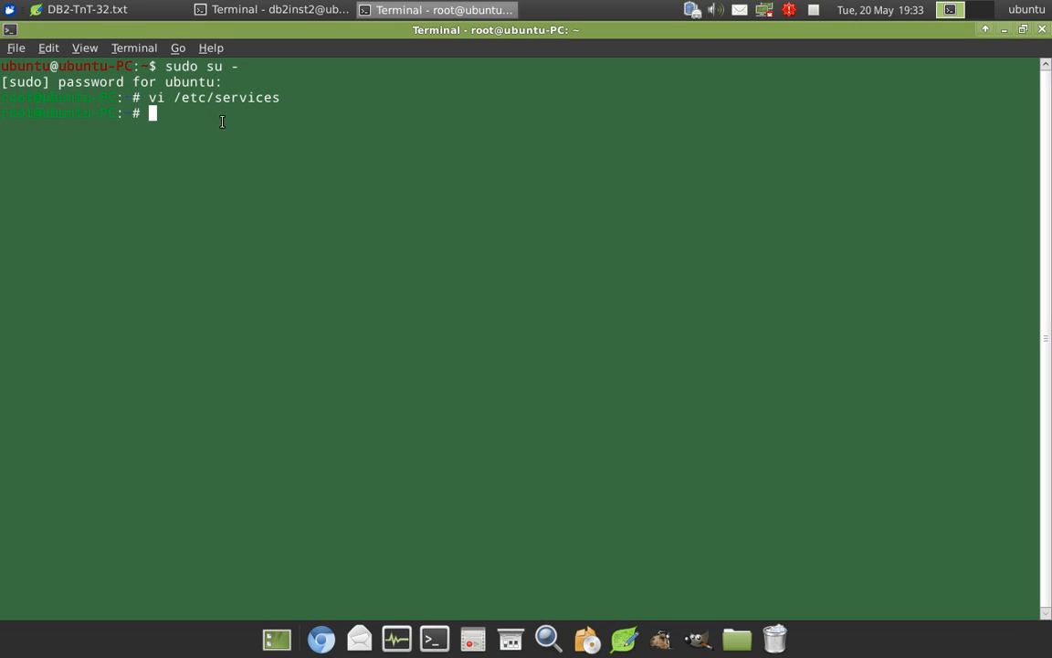
left_click(88, 9)
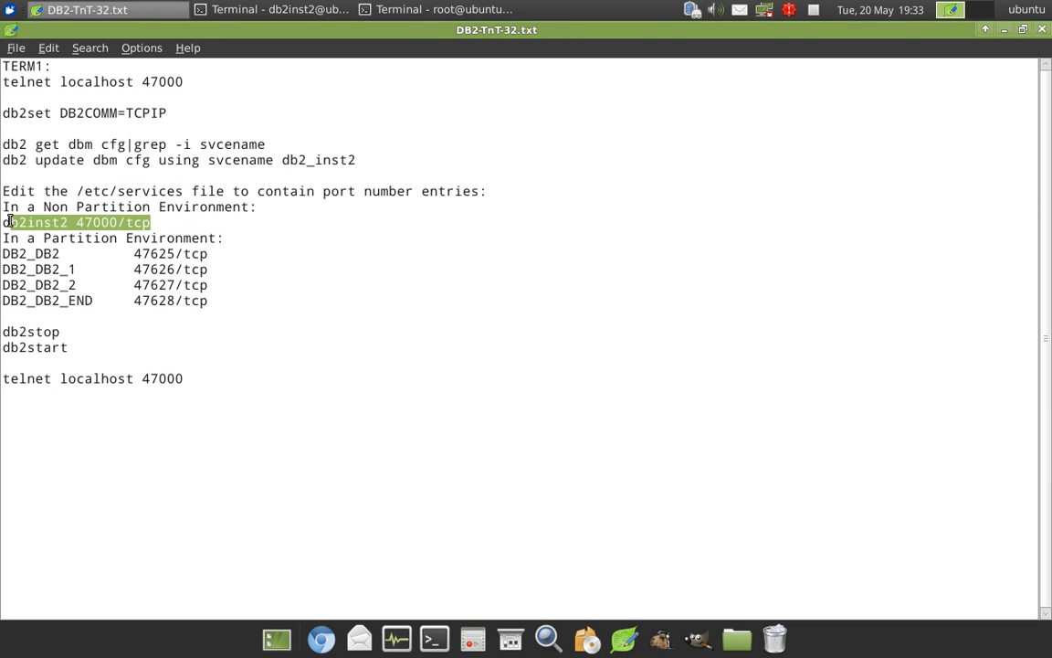
mouse_move(402, 292)
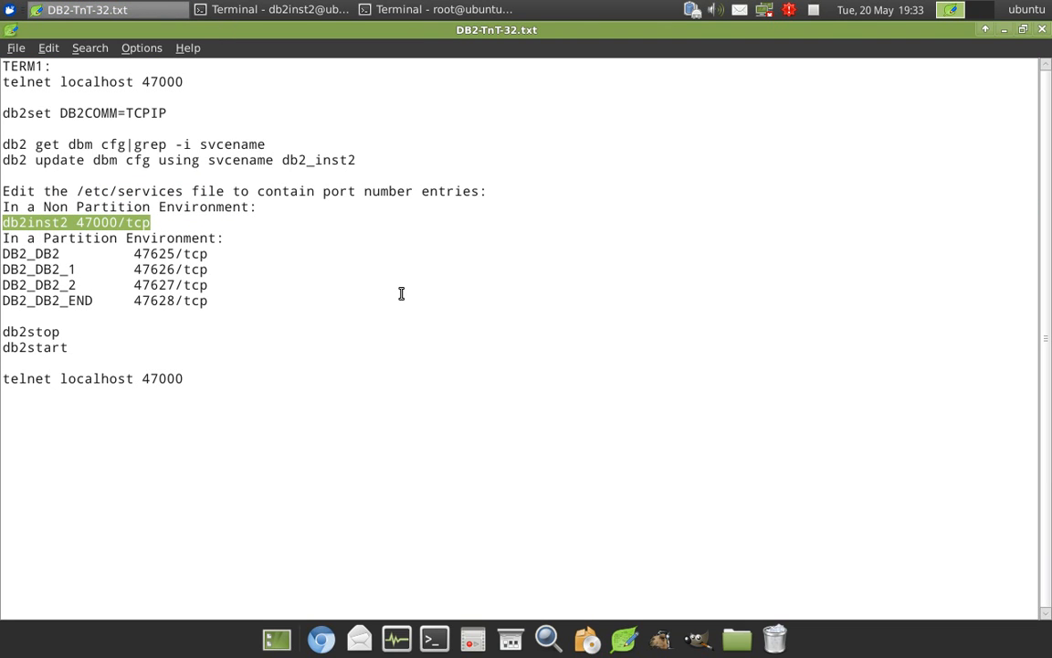
mouse_move(216, 299)
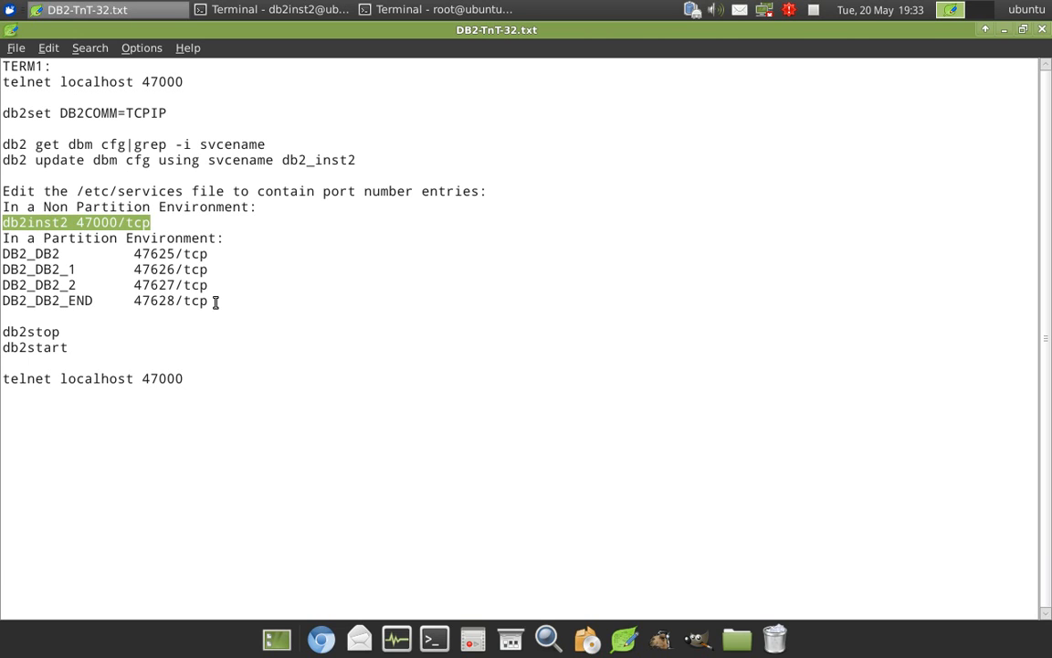
Review the partition port entries and correct the non-partition line to db2_inst2 47000/tcp.
left_click_drag(2, 252, 208, 300)
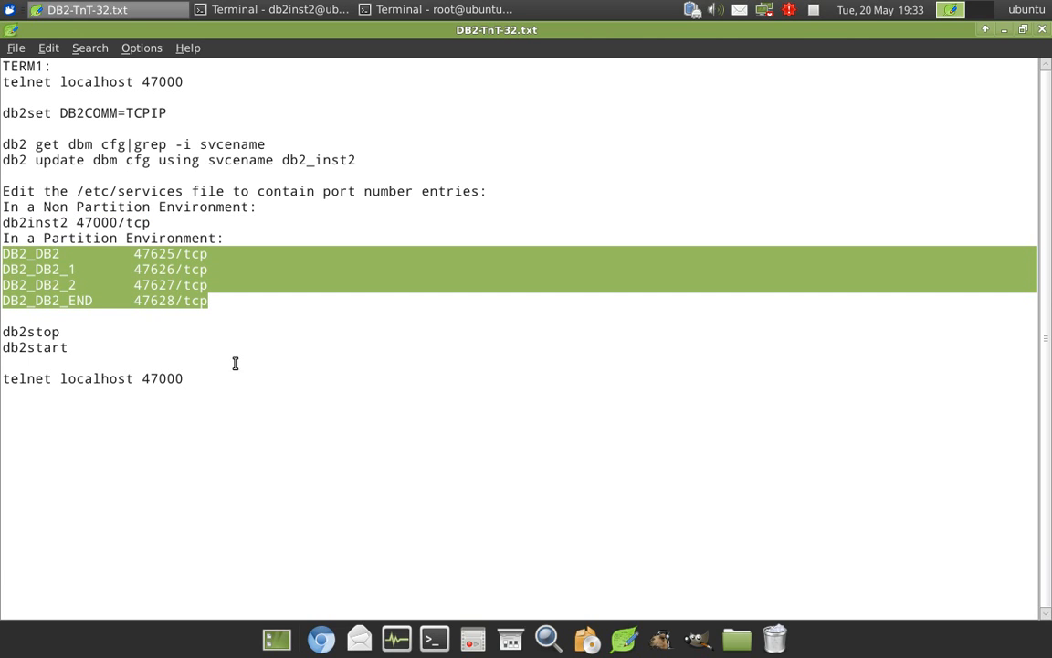
mouse_move(54, 254)
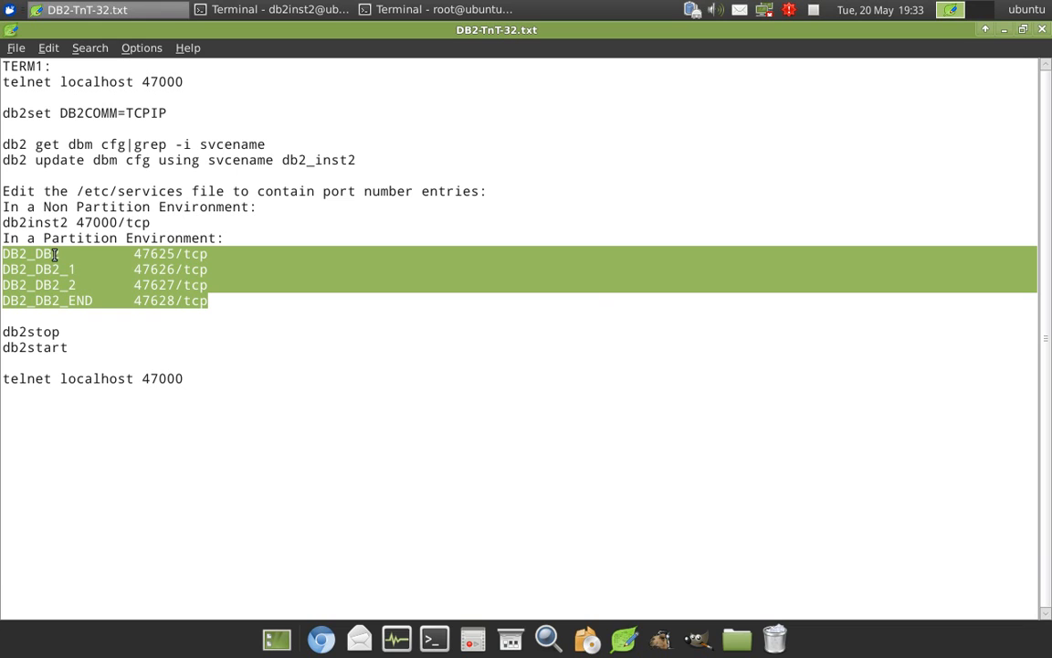
mouse_move(154, 270)
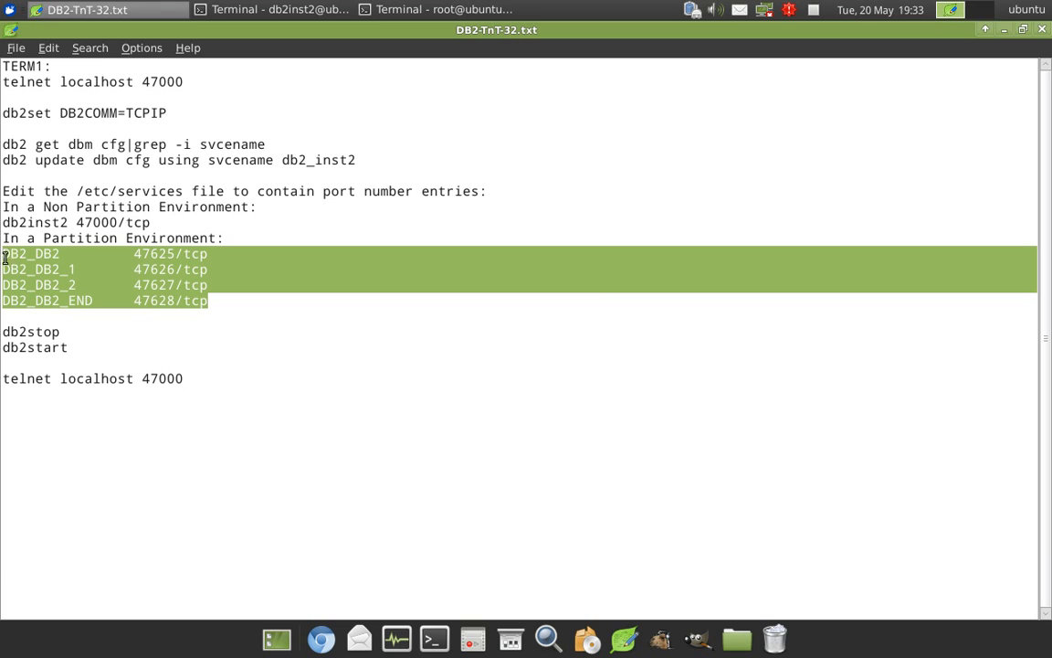
mouse_move(69, 257)
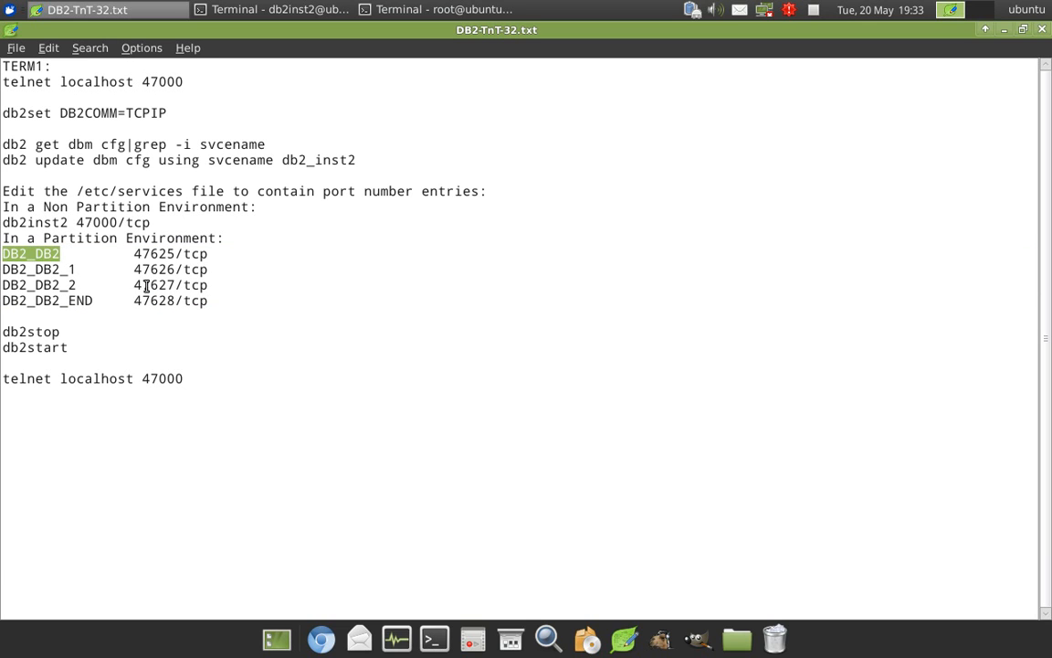
mouse_move(165, 314)
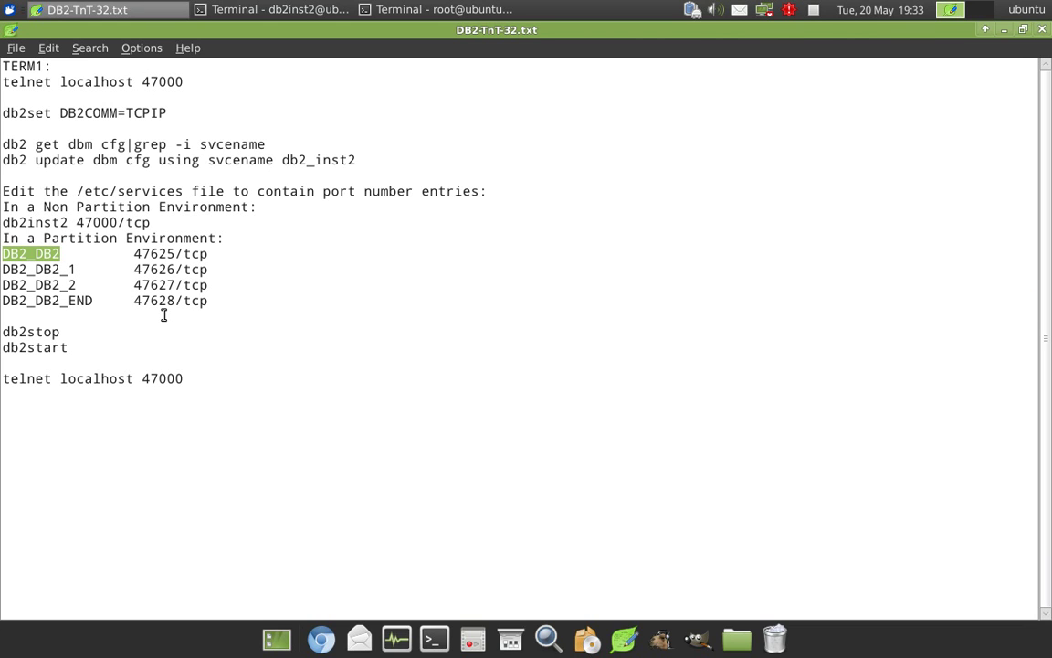
mouse_move(190, 261)
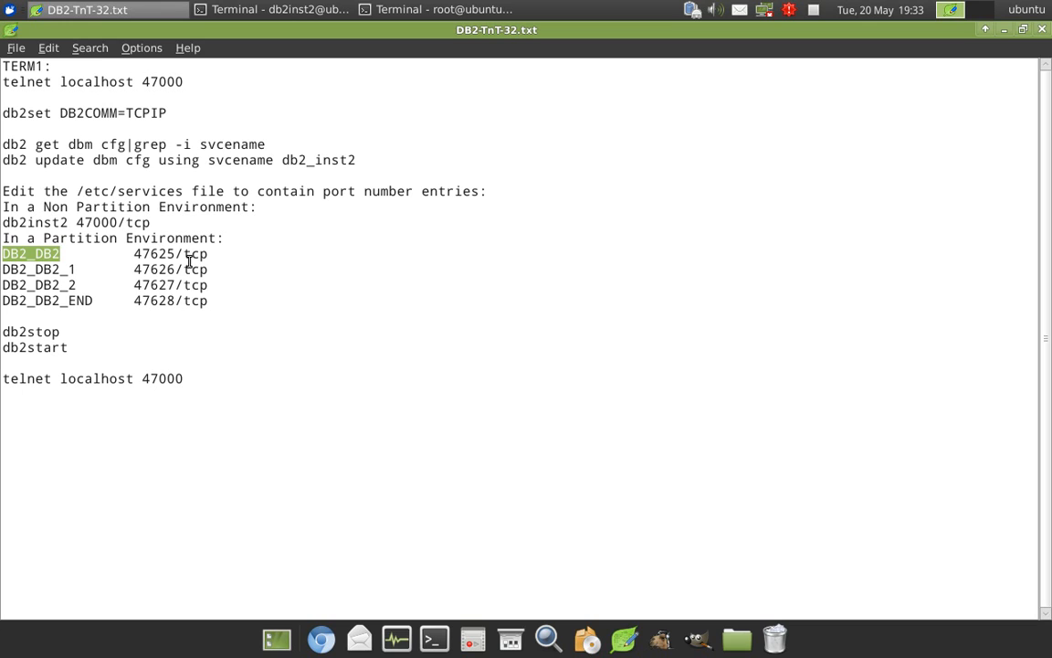
mouse_move(195, 303)
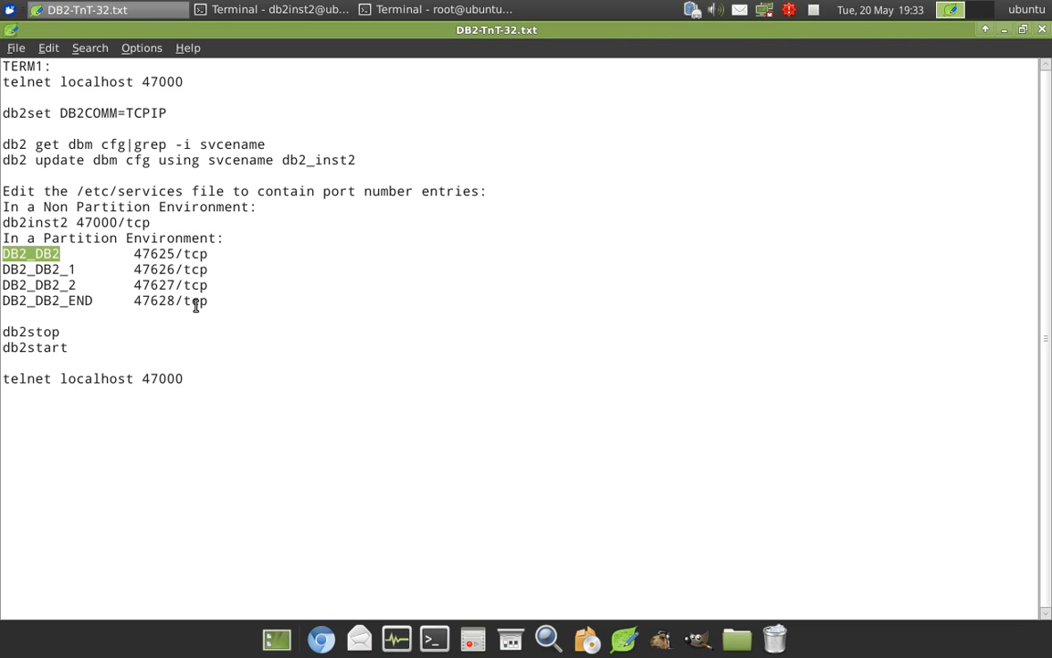
mouse_move(161, 223)
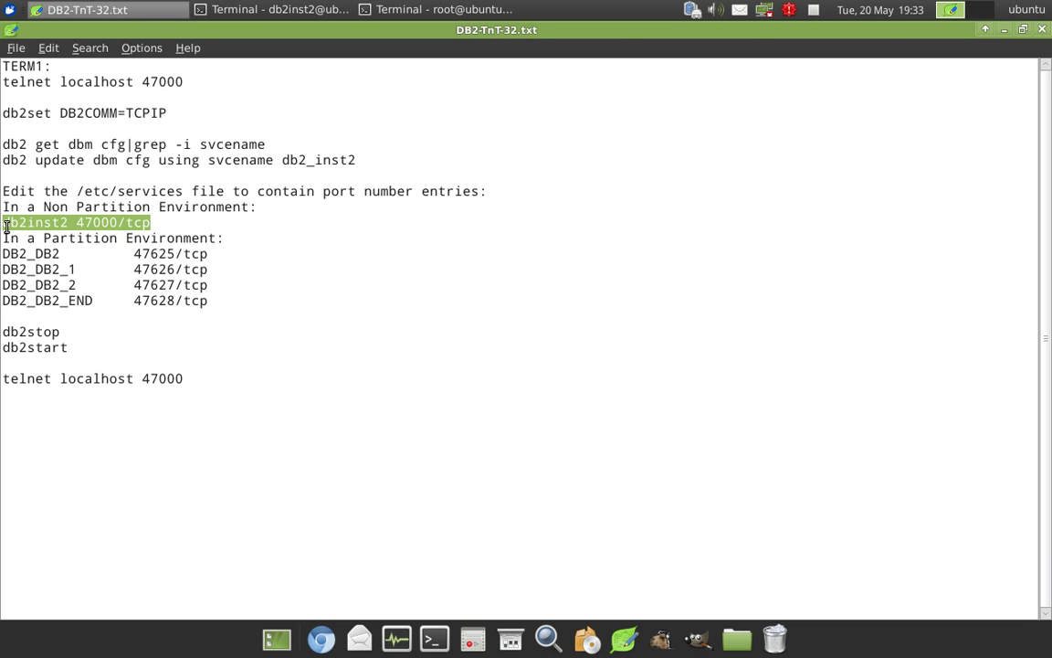
mouse_move(218, 237)
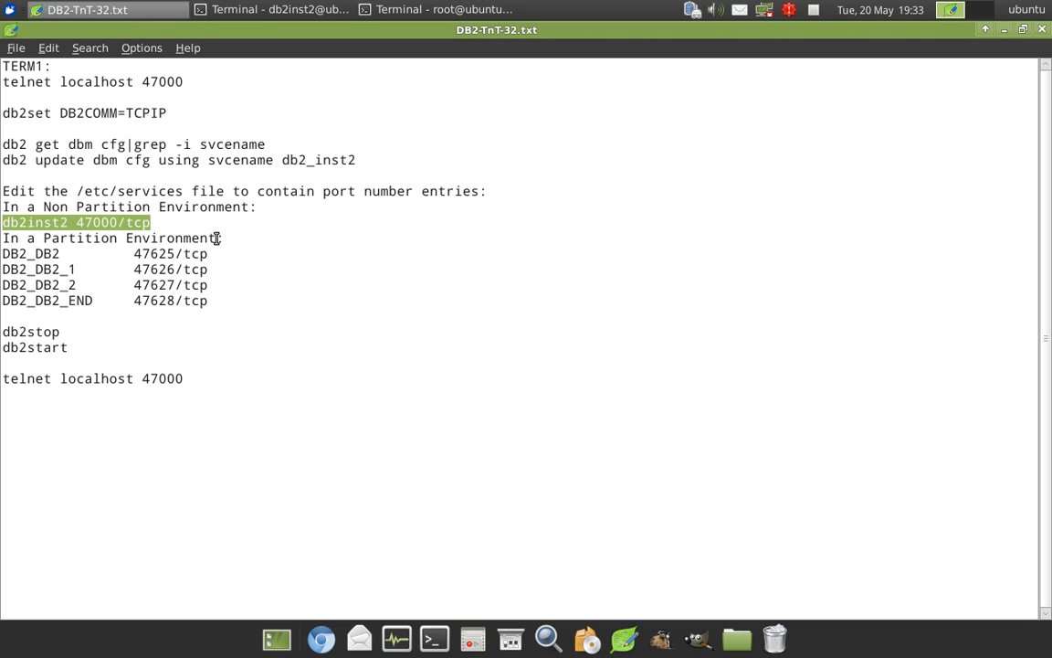
mouse_move(70, 226)
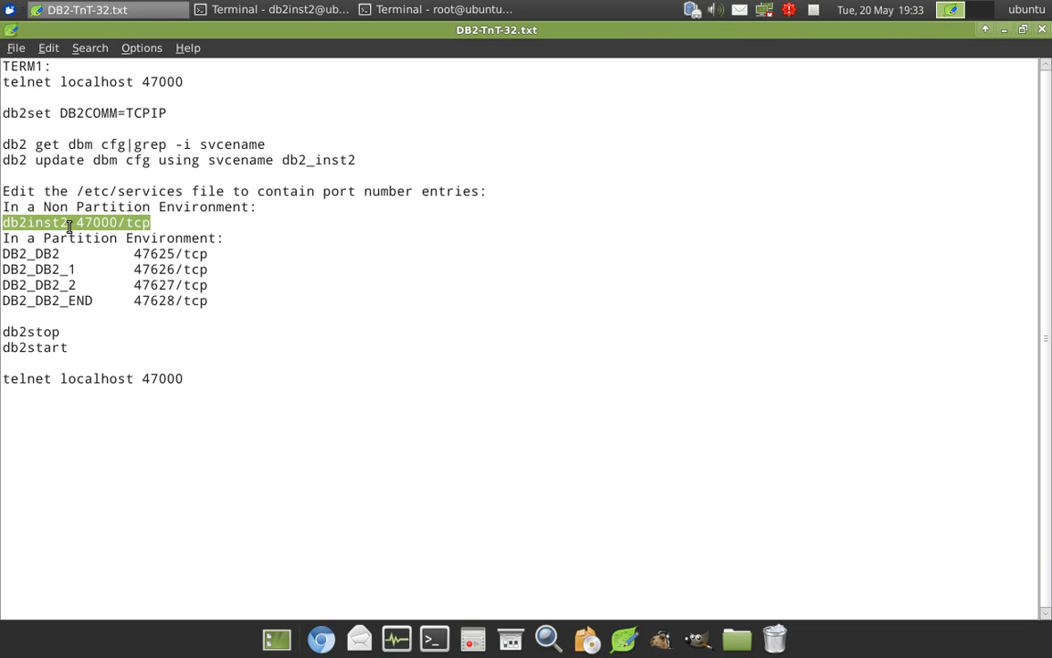
mouse_move(135, 224)
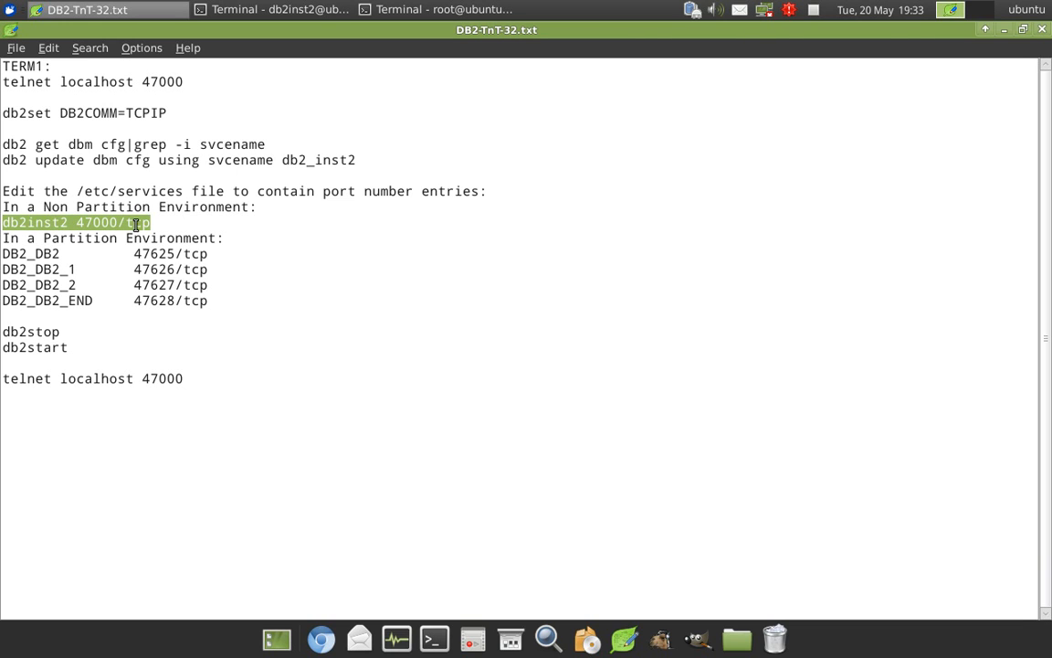
left_click(80, 332)
type("_")
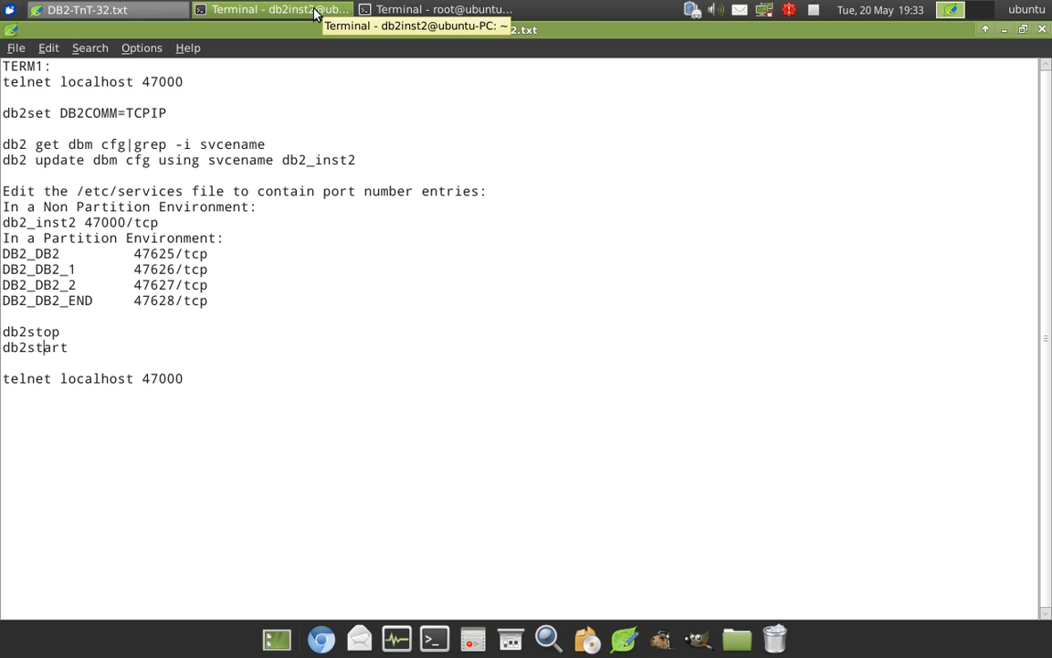
Restart the instance with db2stop and db2start in the db2inst2 shell; DB2START succeeds.
left_click(270, 9)
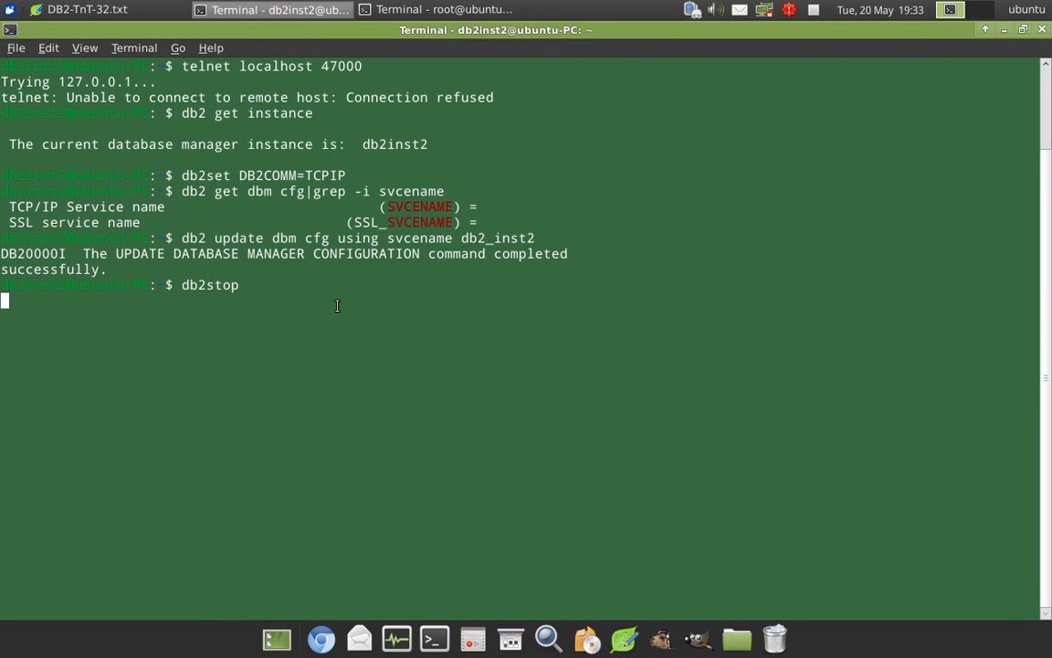
key("Return")
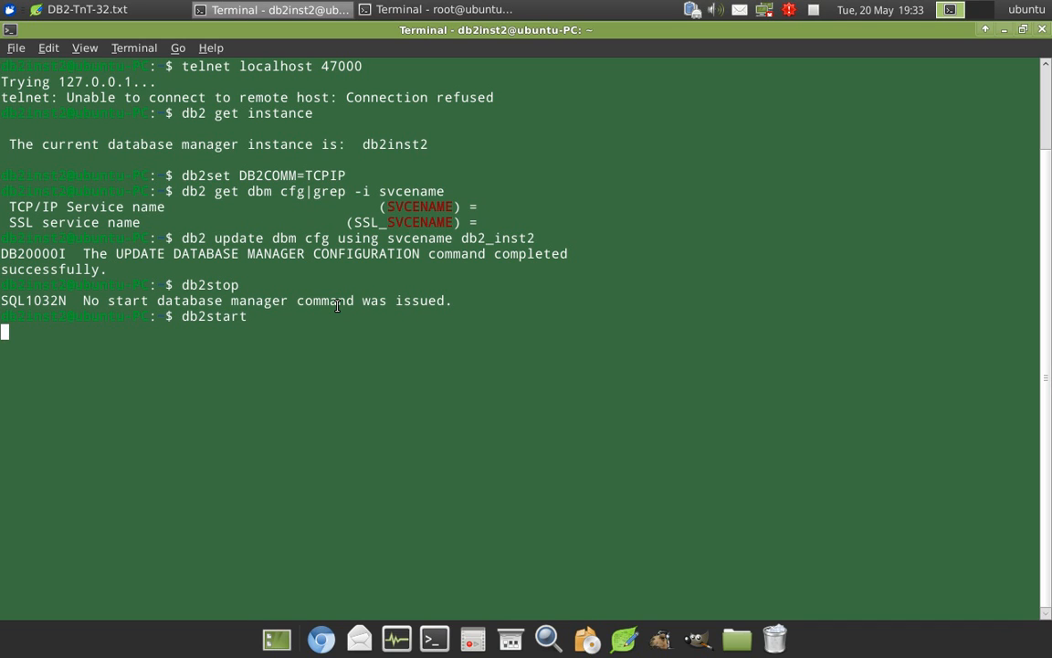
mouse_move(421, 477)
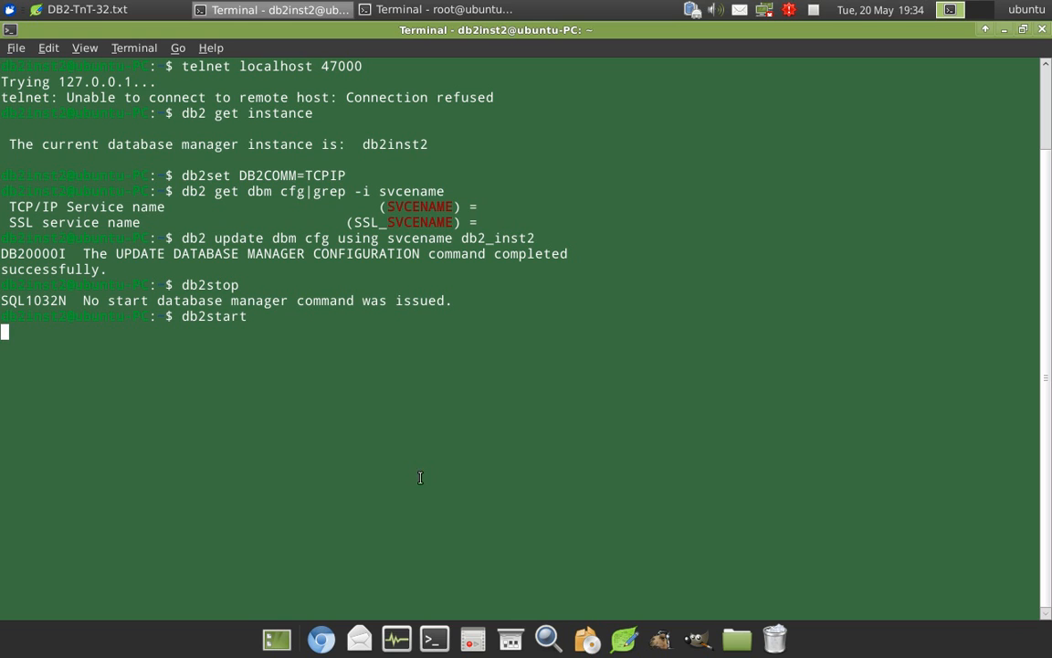
key("Return")
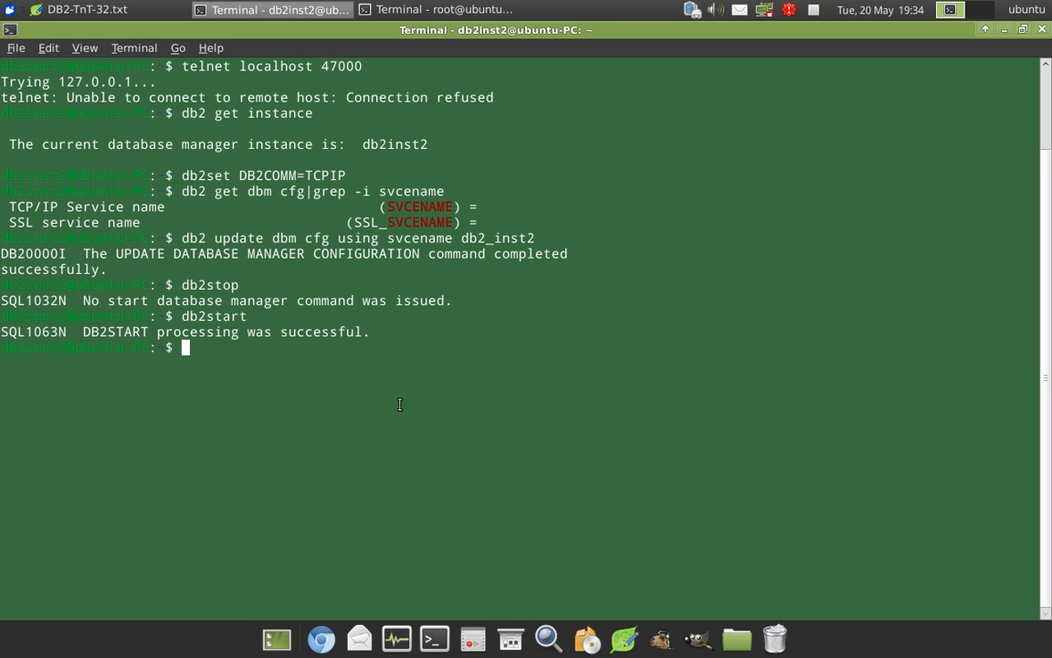
type("telnet localhost 47000")
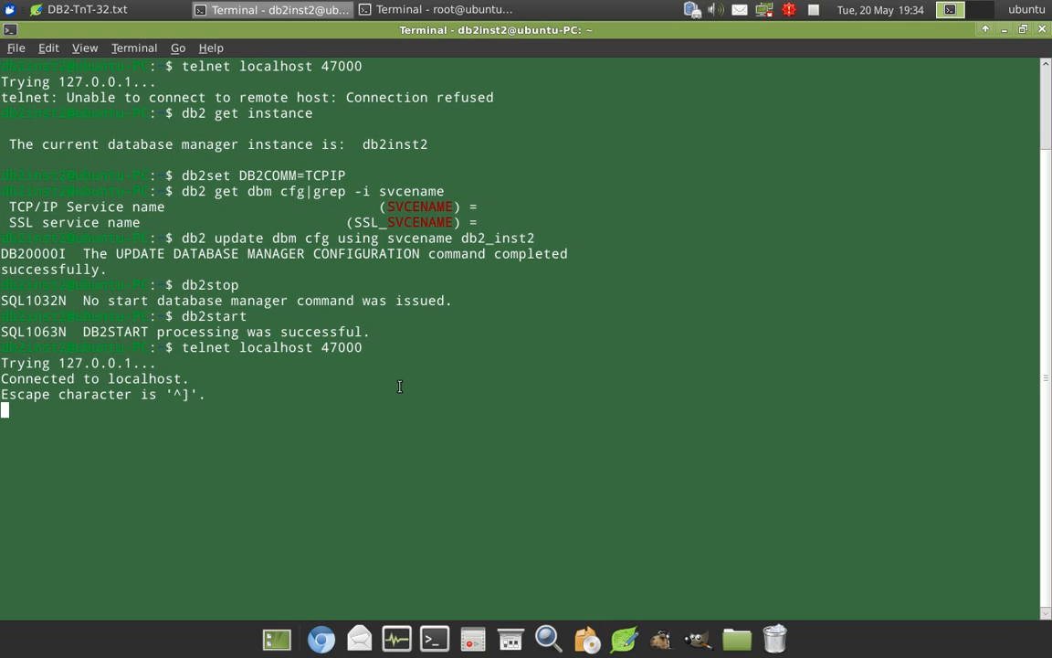
Quit the successful telnet session to localhost 47000 via Ctrl+] and quit.
key("ctrl+]")
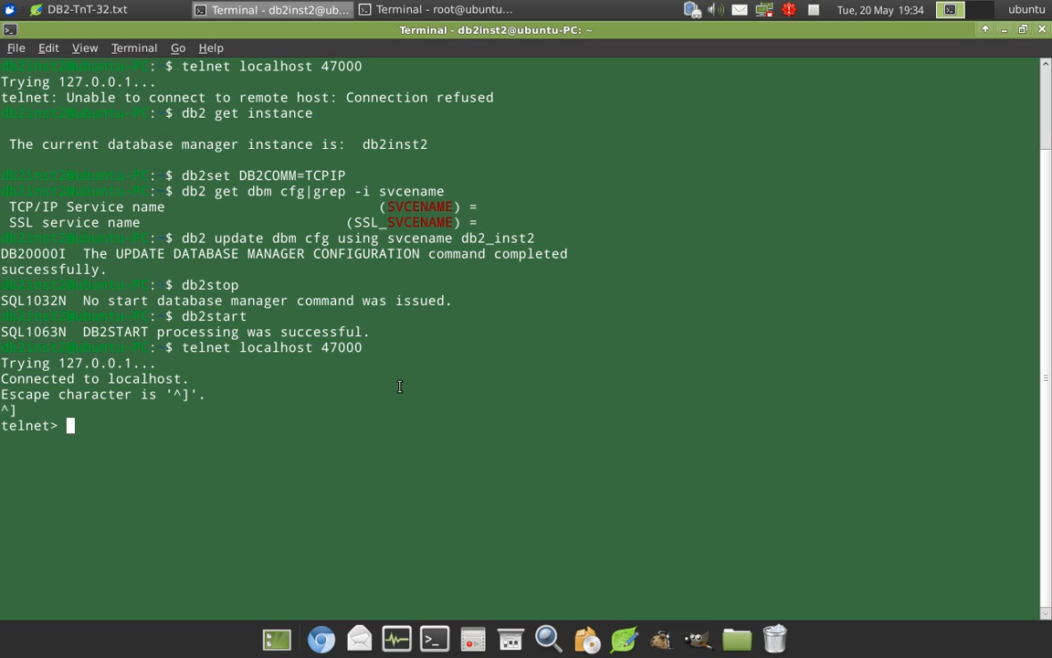
type("quit")
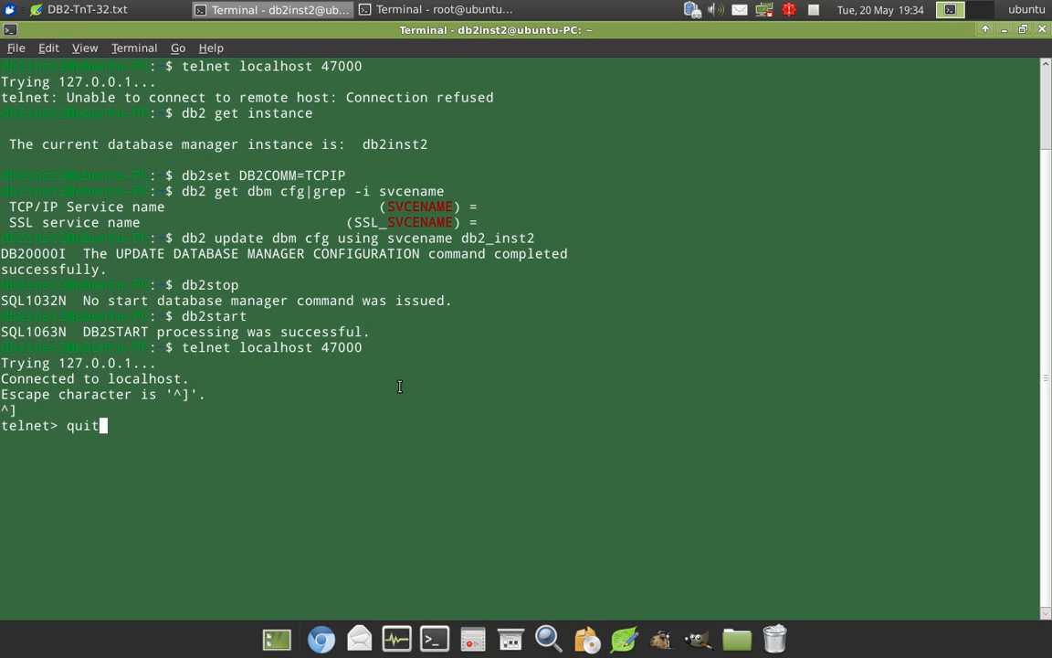
key("Return")
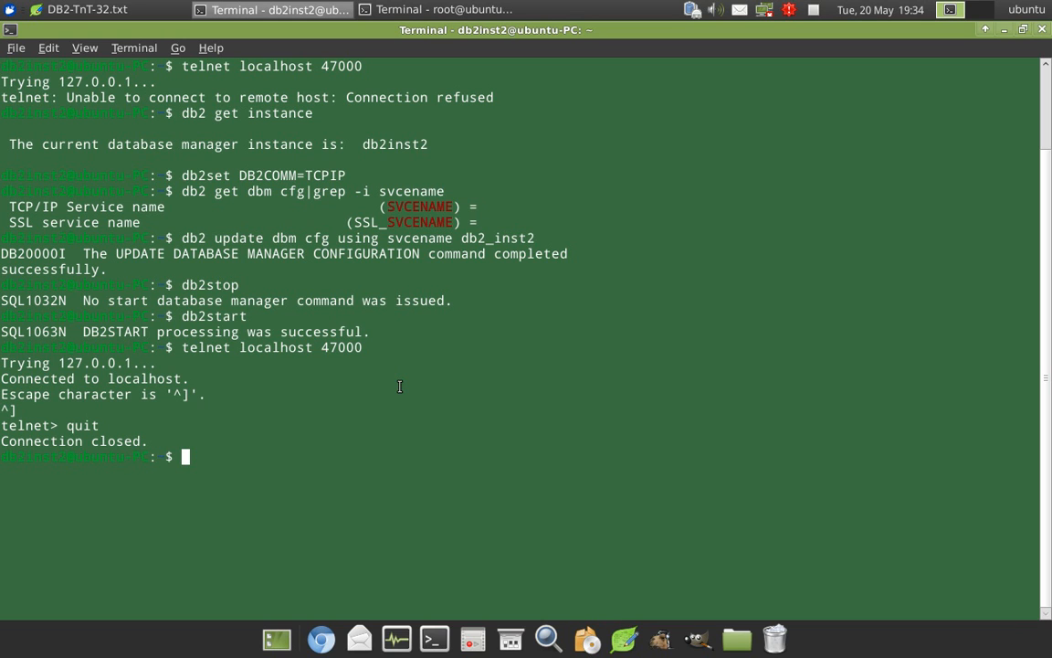
mouse_move(201, 174)
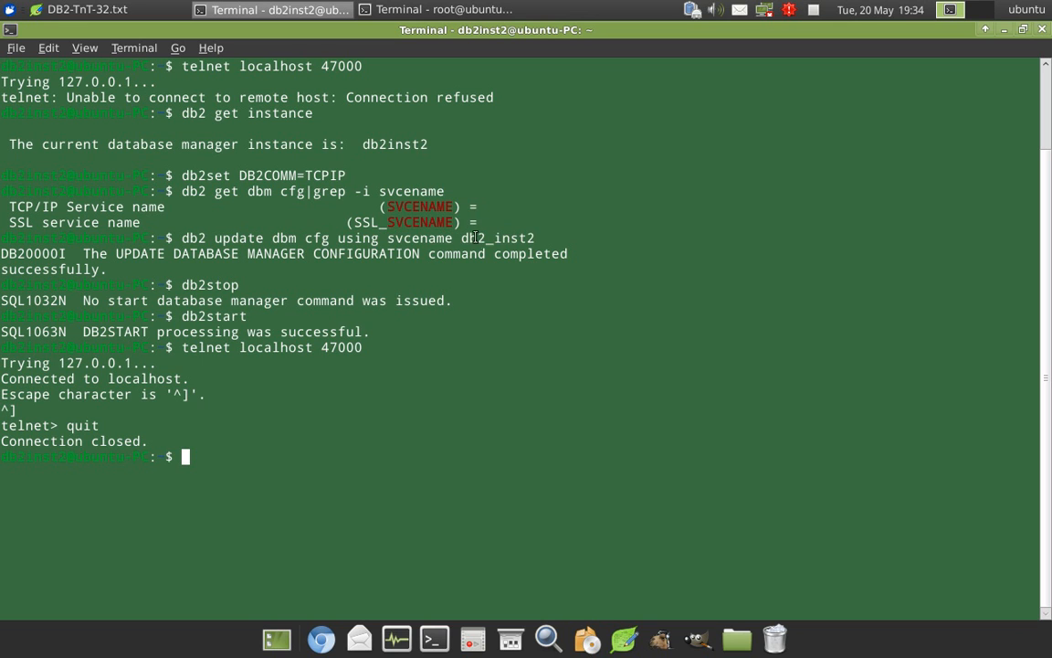
double_click(497, 238)
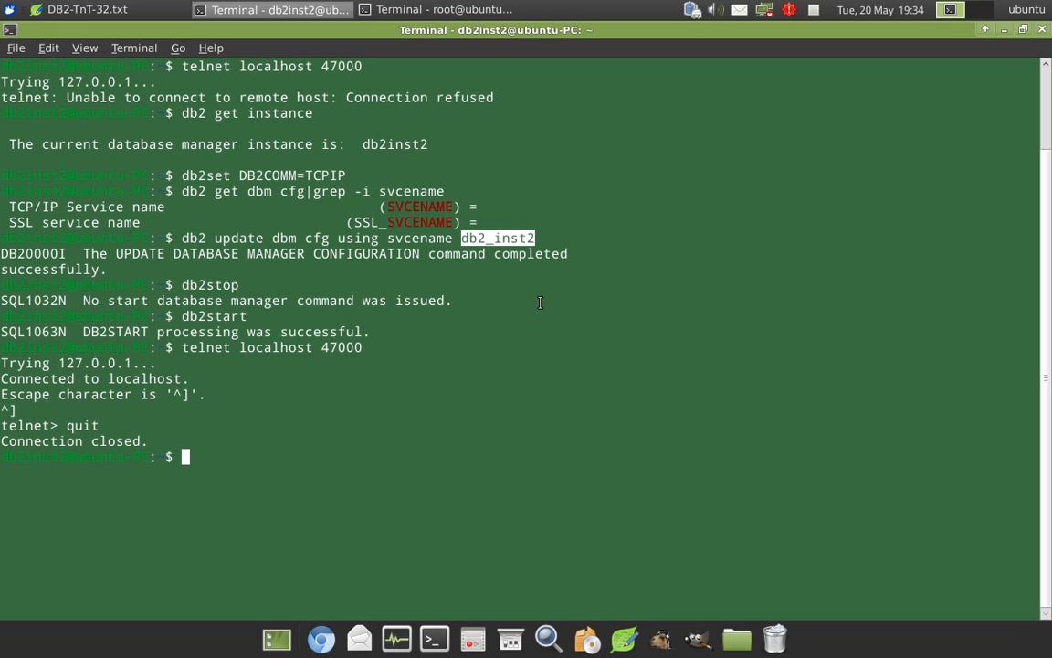
List /etc/services with cat in the root shell, showing db2_inst2 47000/tcp.
left_click(444, 11)
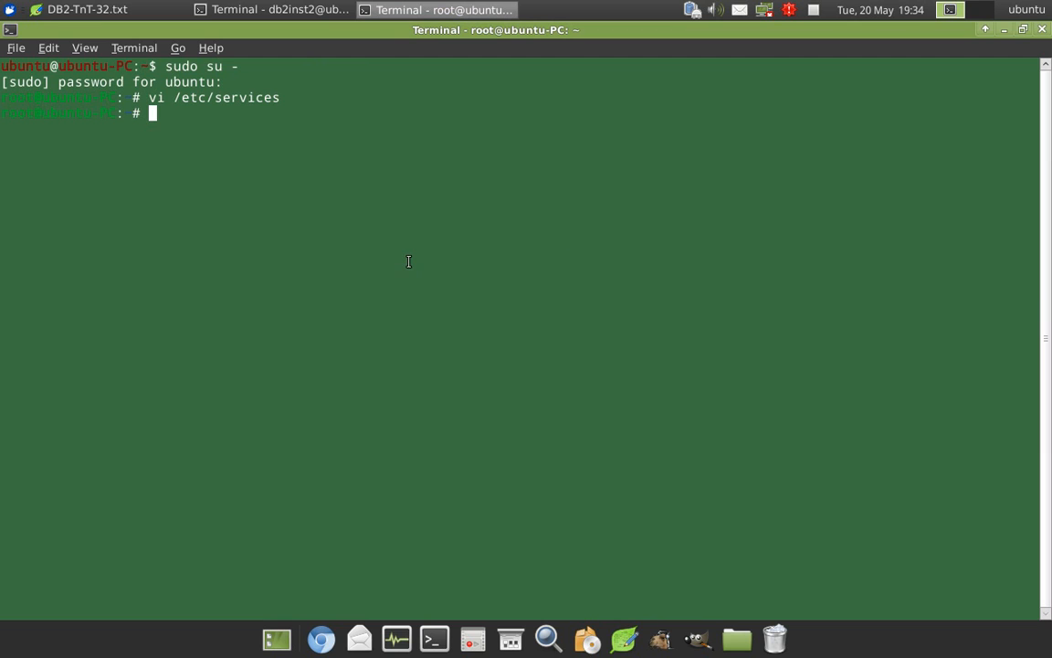
type("cat")
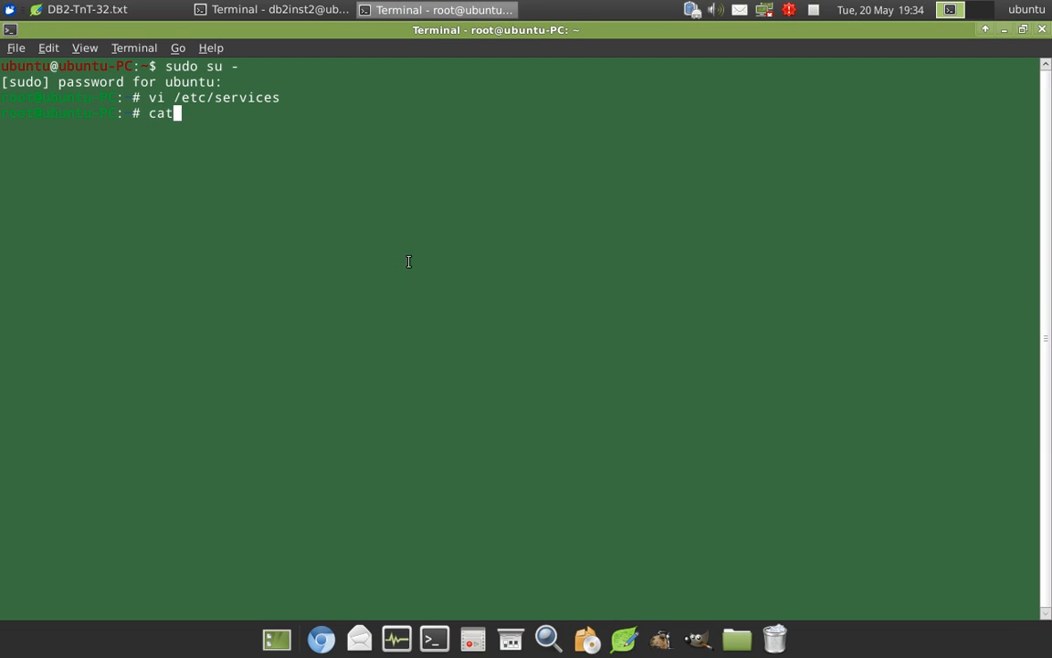
type("/etc/servi")
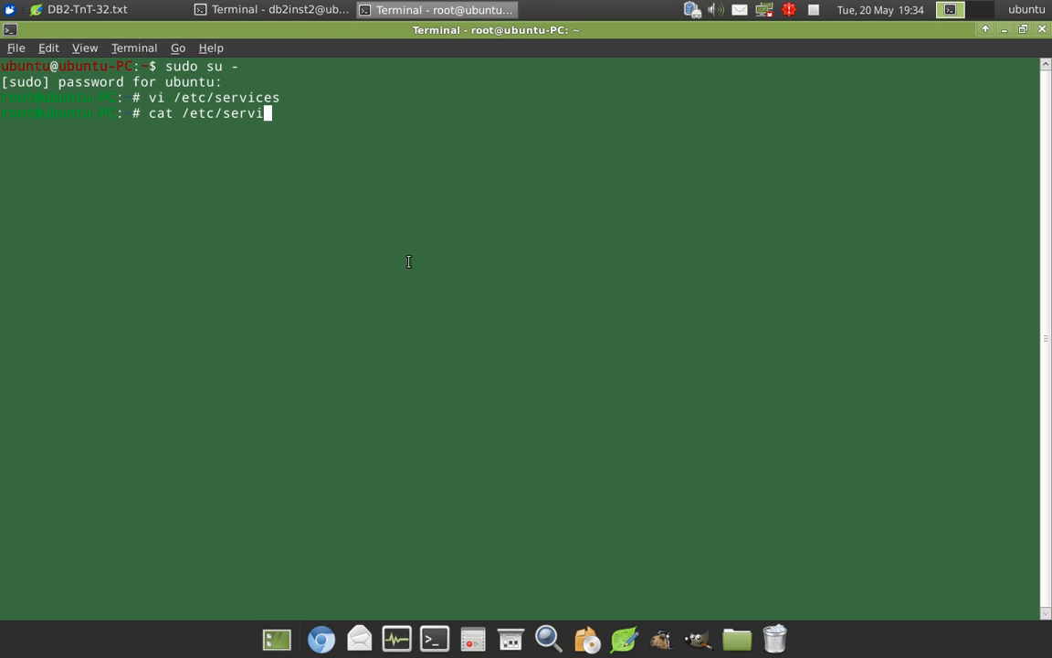
key("Return")
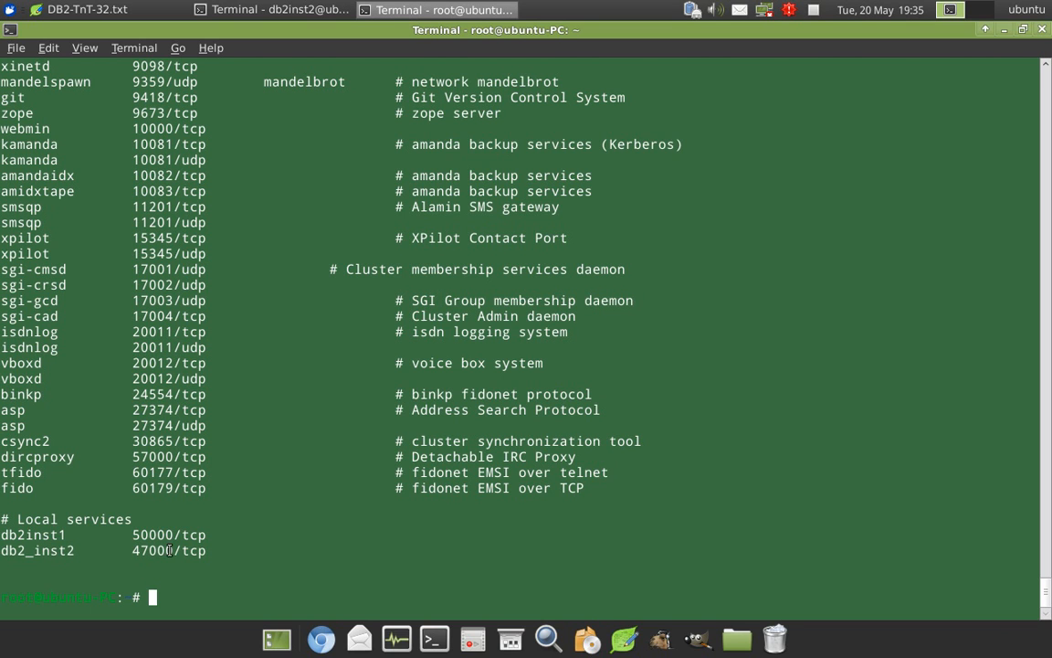
mouse_move(267, 566)
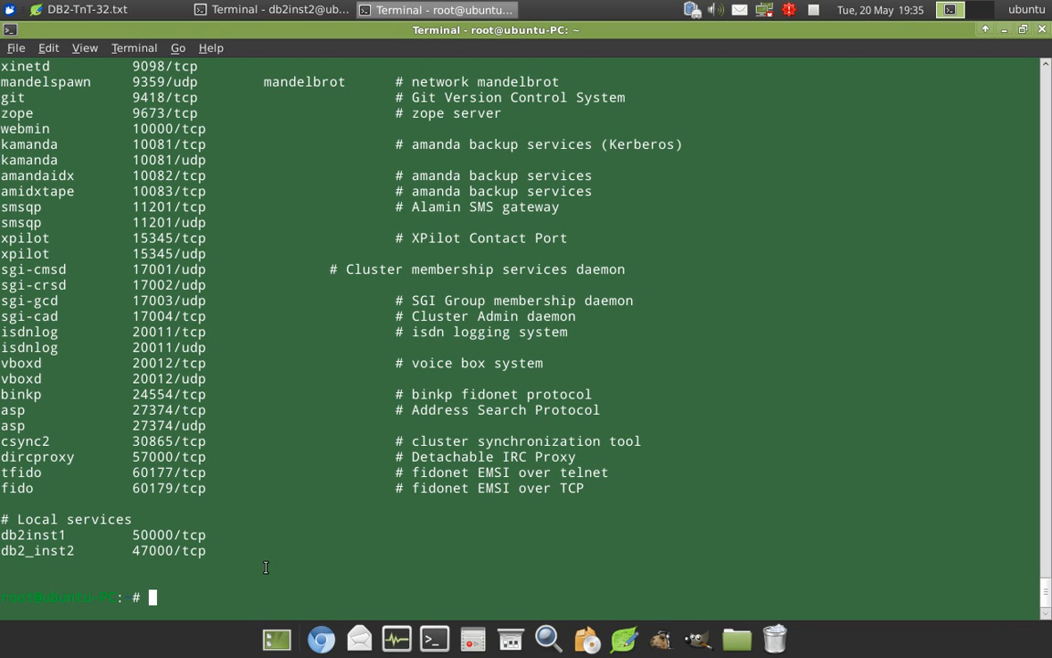